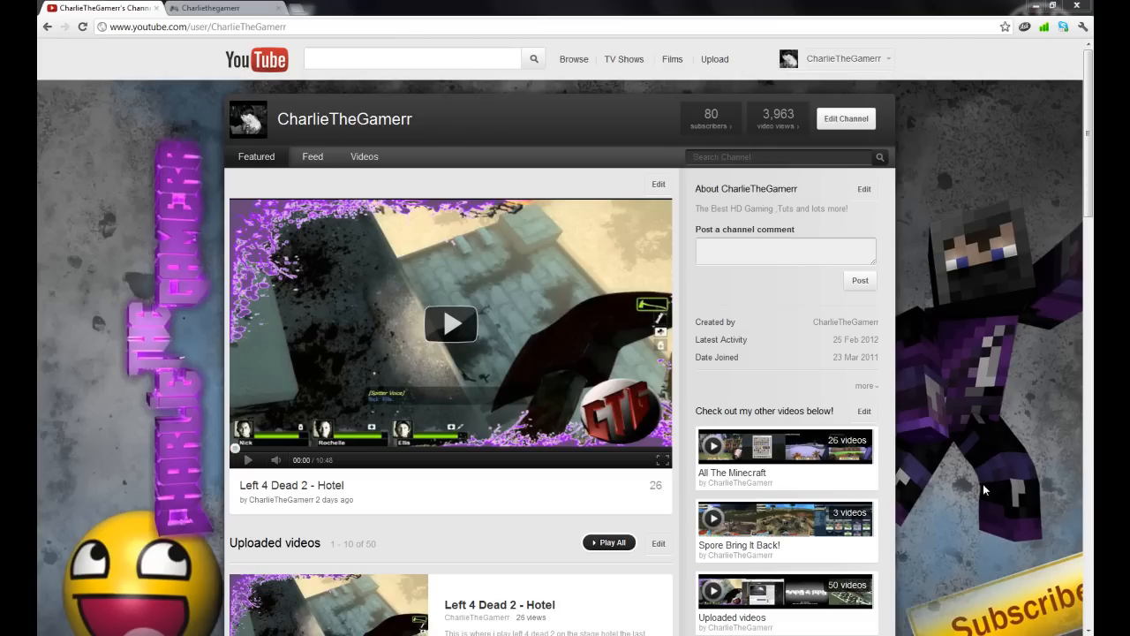
pyautogui.moveTo(888, 220)
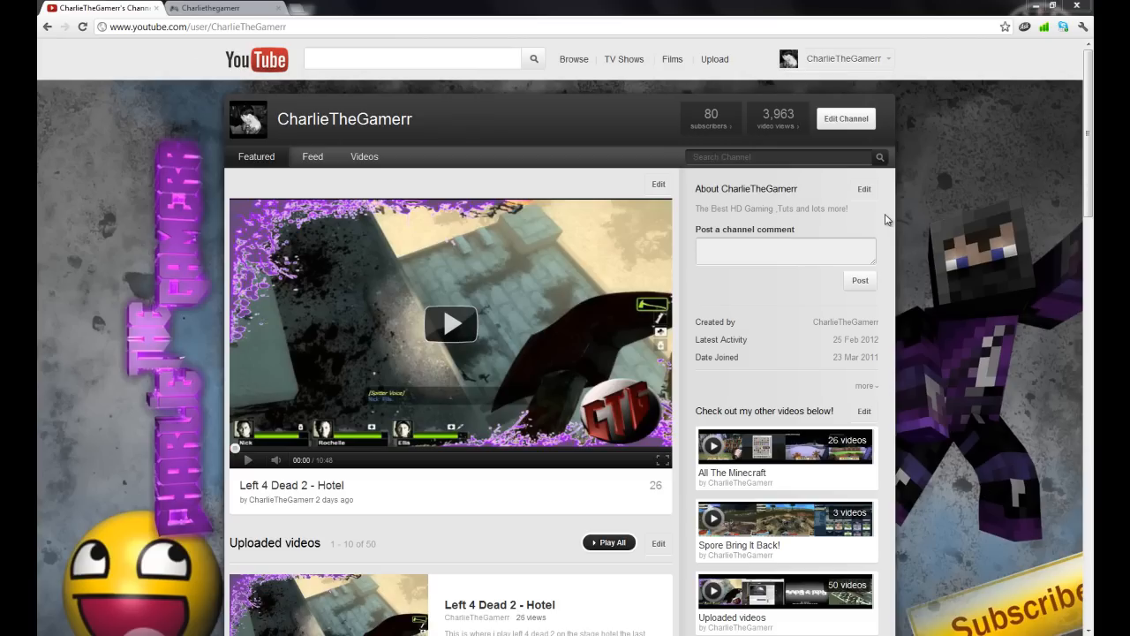
pyautogui.moveTo(1074, 147)
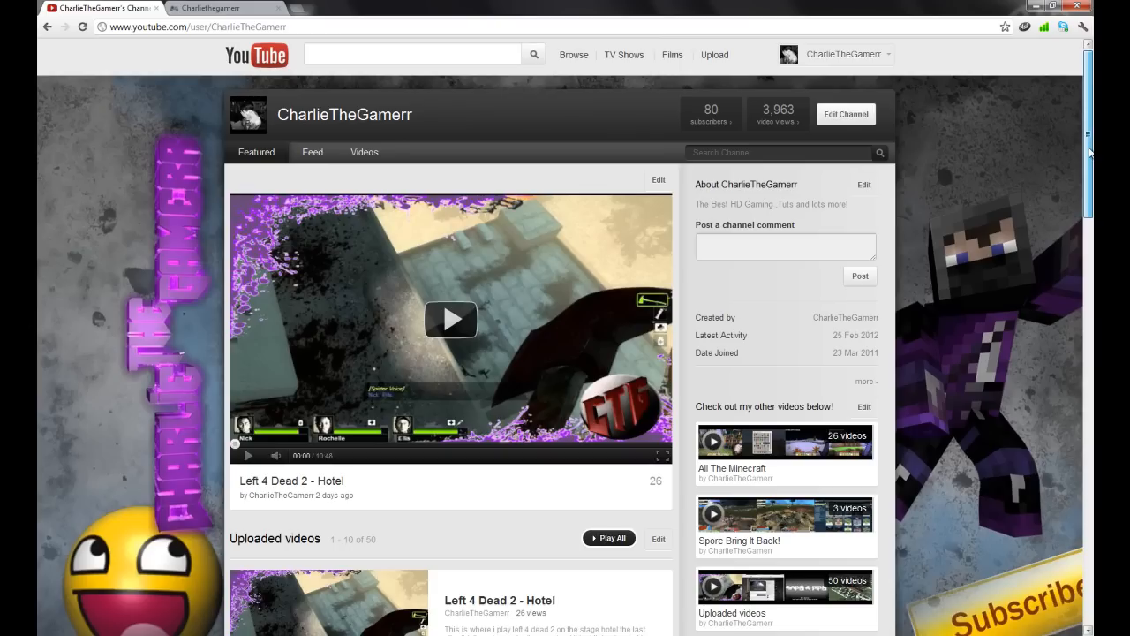
pyautogui.moveTo(1089, 142)
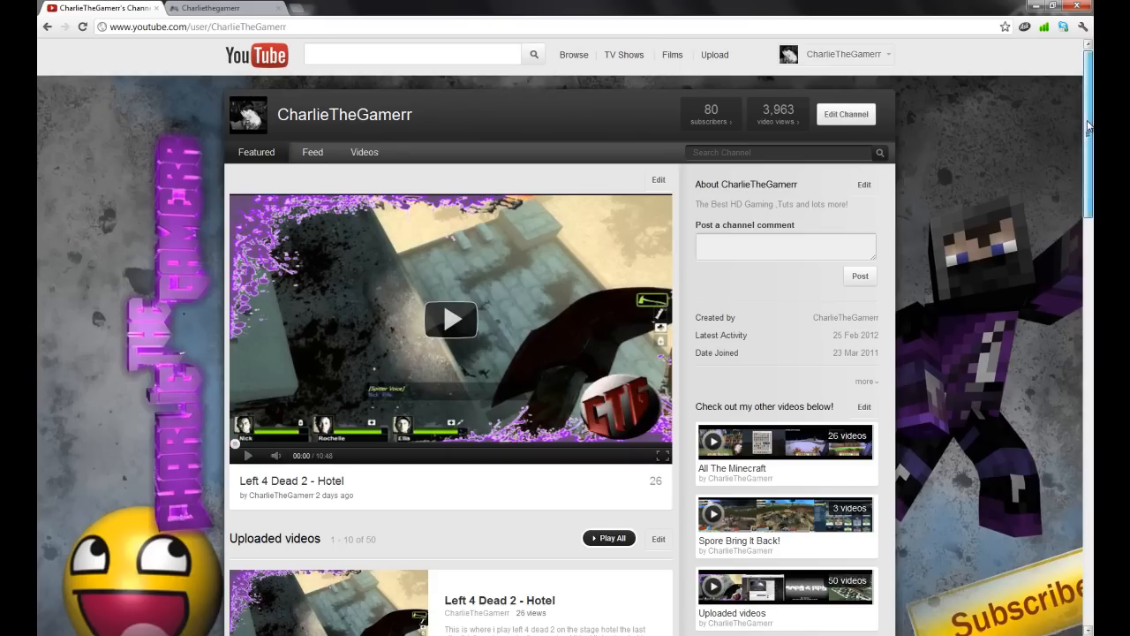
# Scroll up and down through CharlieTheGamerr's channel page to browse its content
pyautogui.scroll(-3)
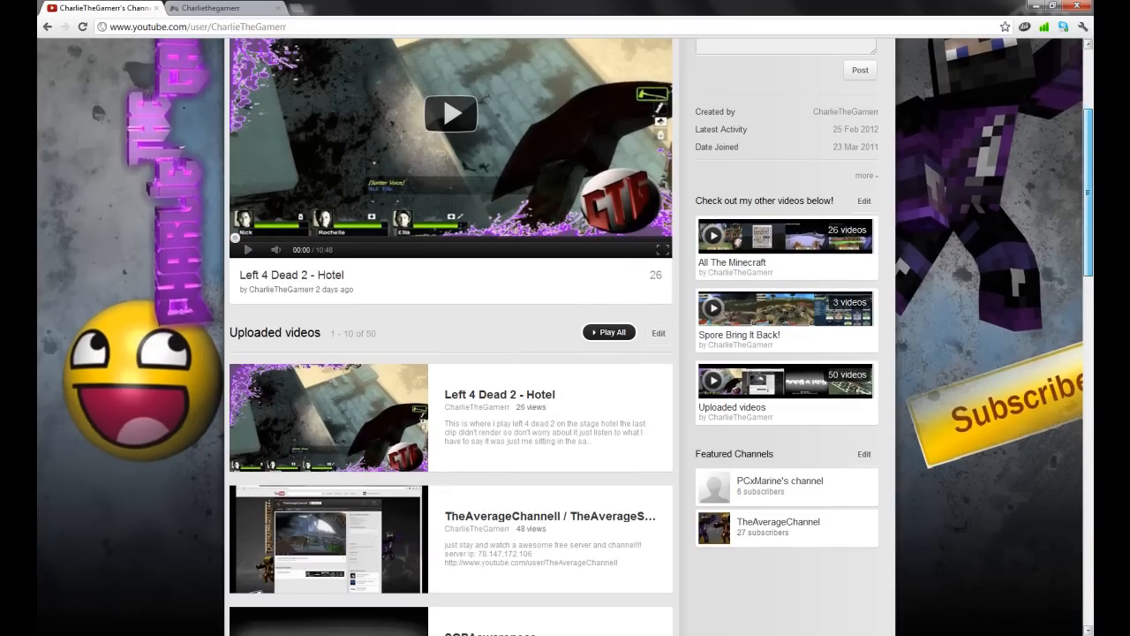
pyautogui.scroll(-3)
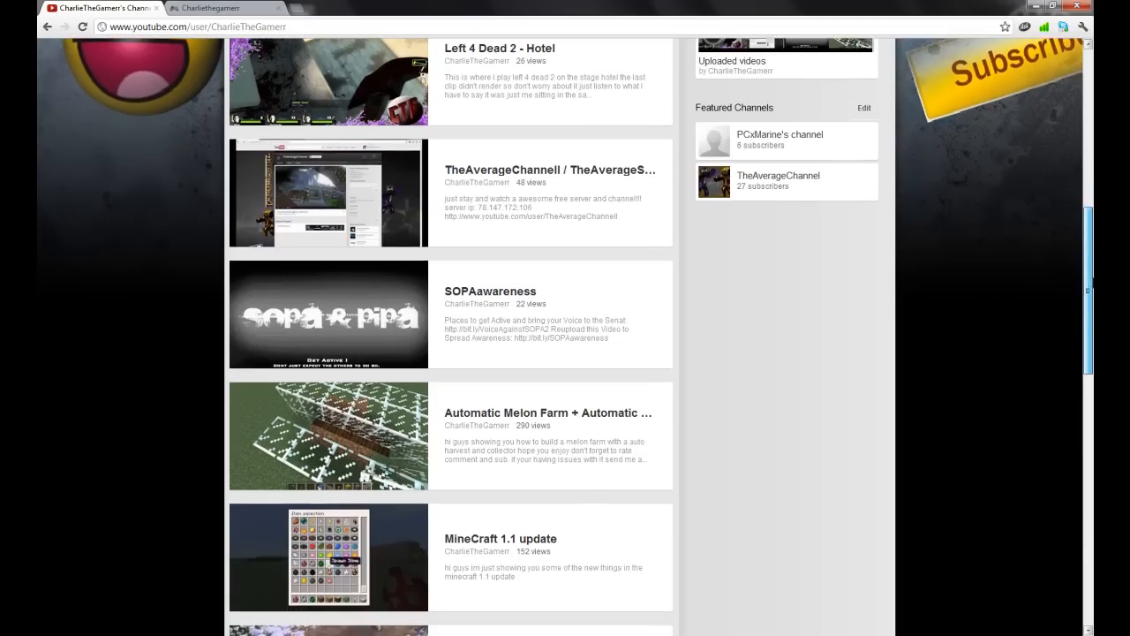
pyautogui.scroll(3)
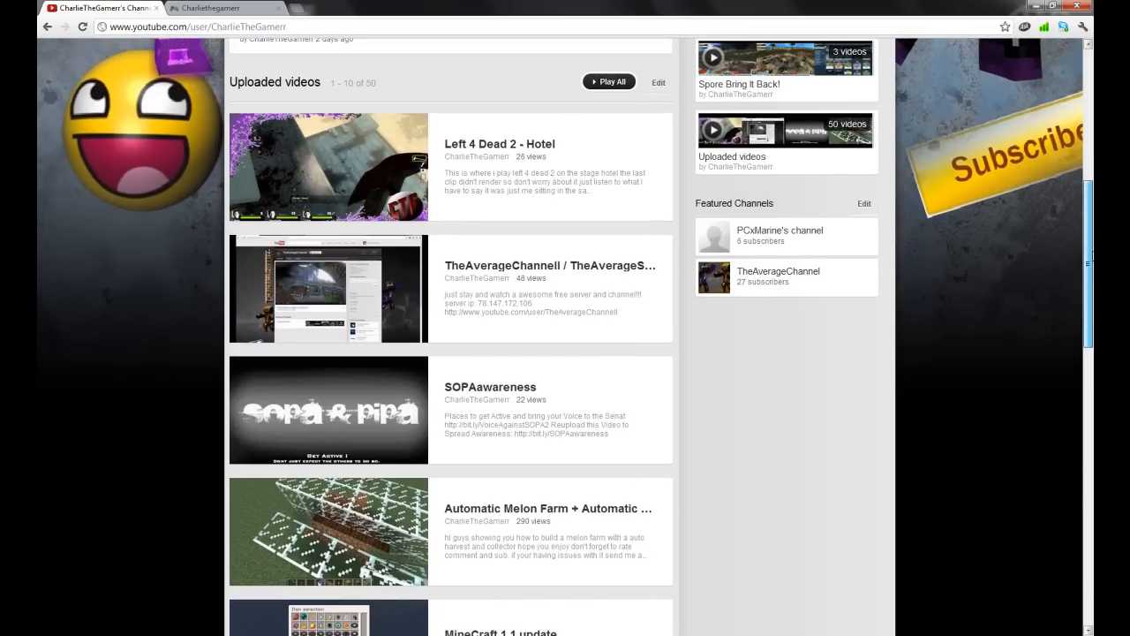
pyautogui.scroll(-3)
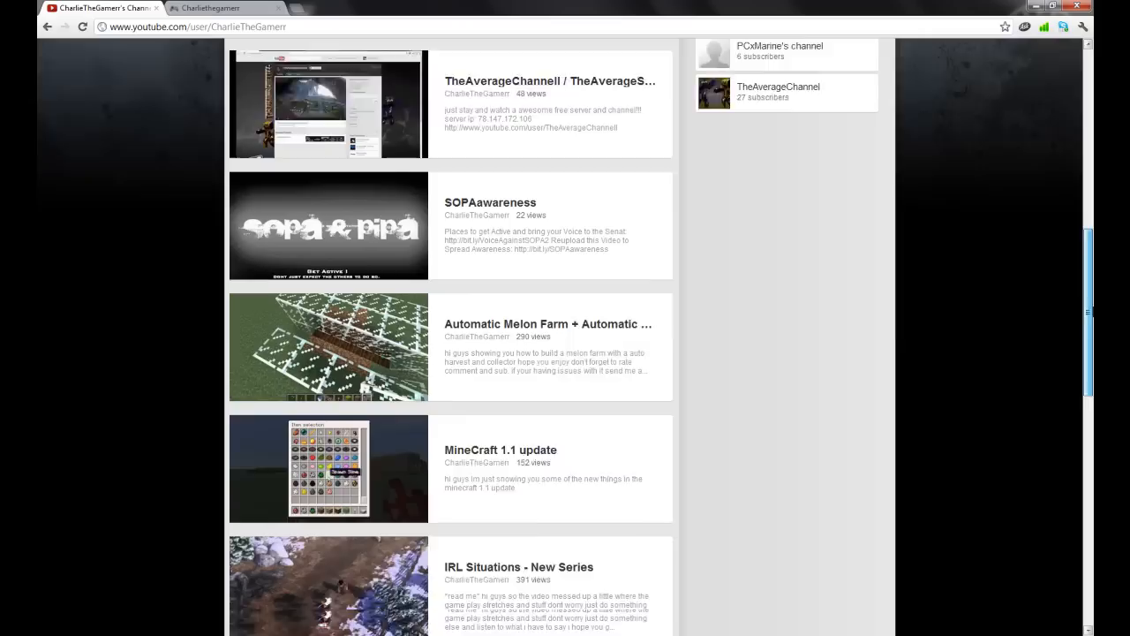
pyautogui.scroll(-3)
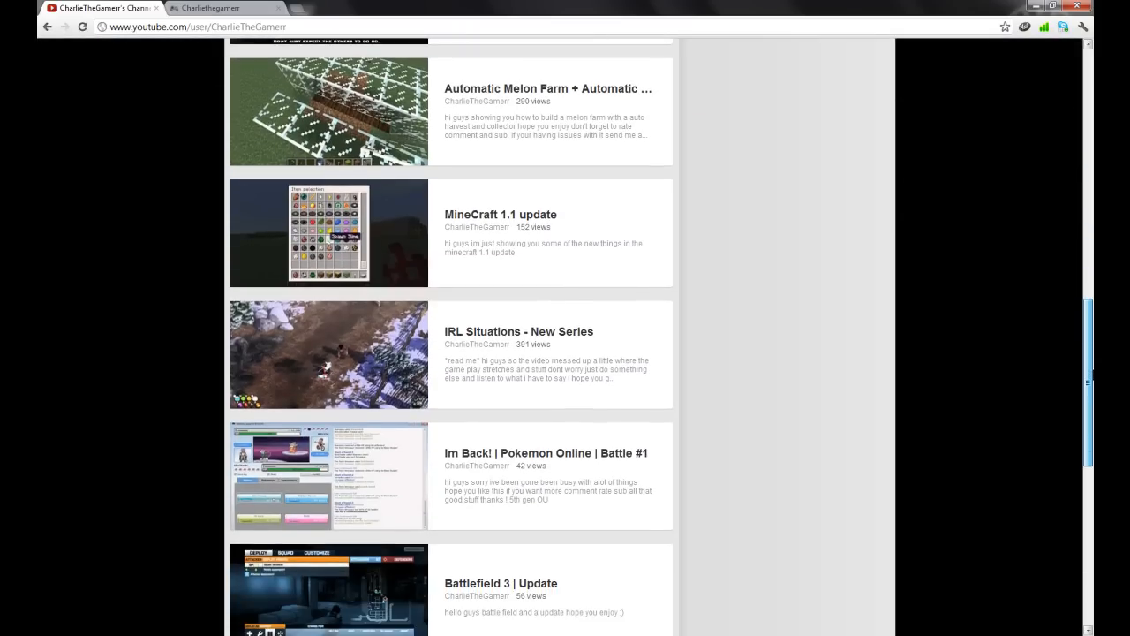
pyautogui.scroll(-3)
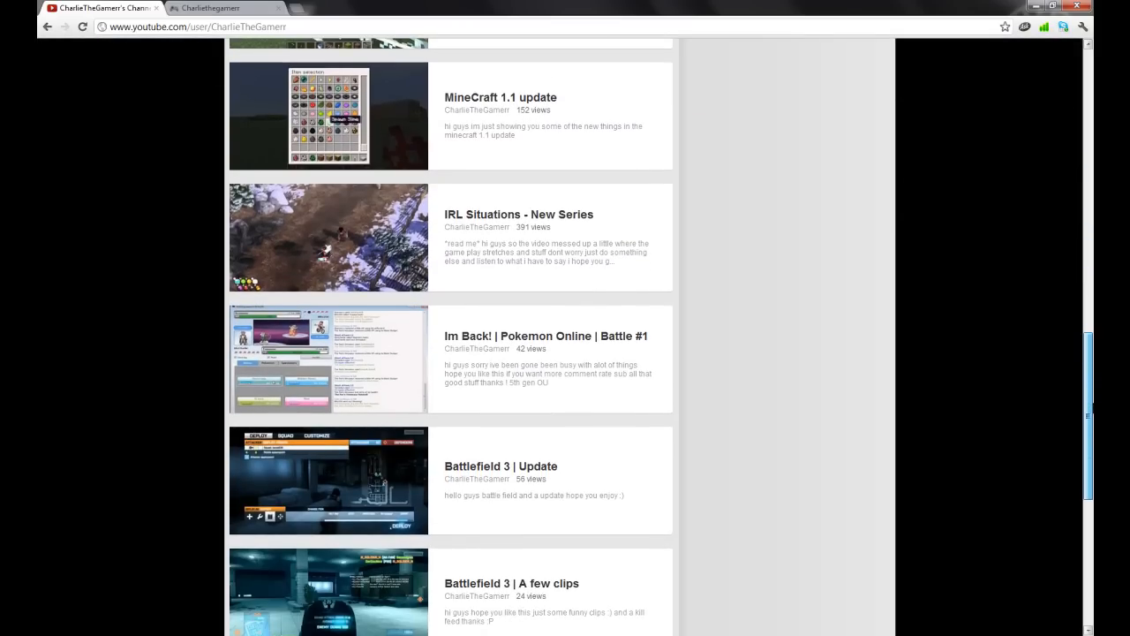
pyautogui.scroll(-3)
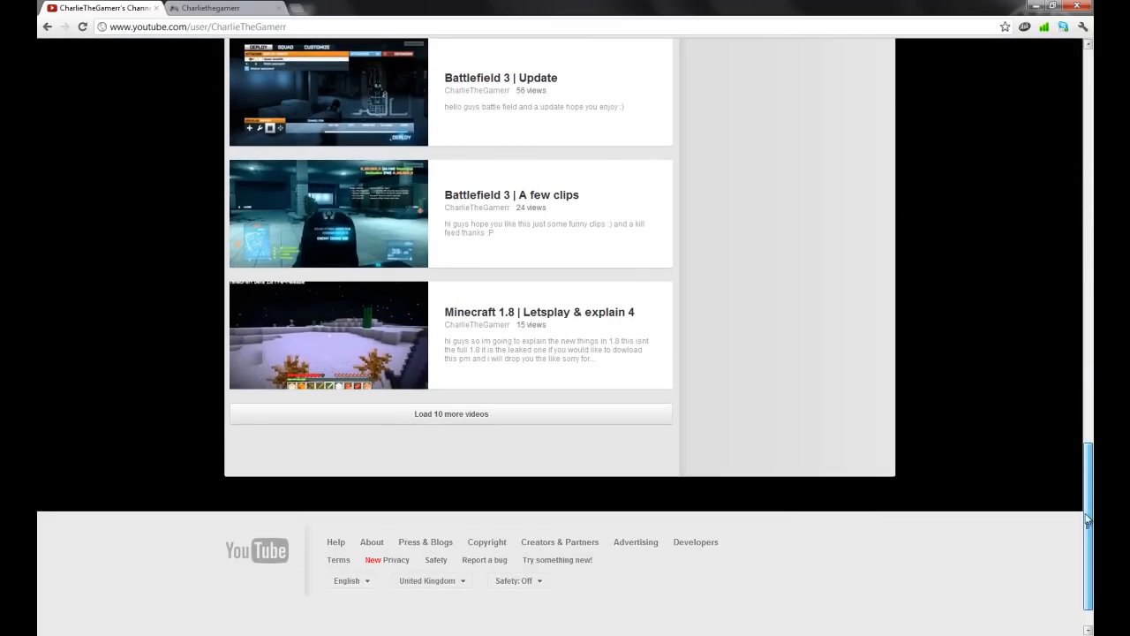
pyautogui.scroll(3)
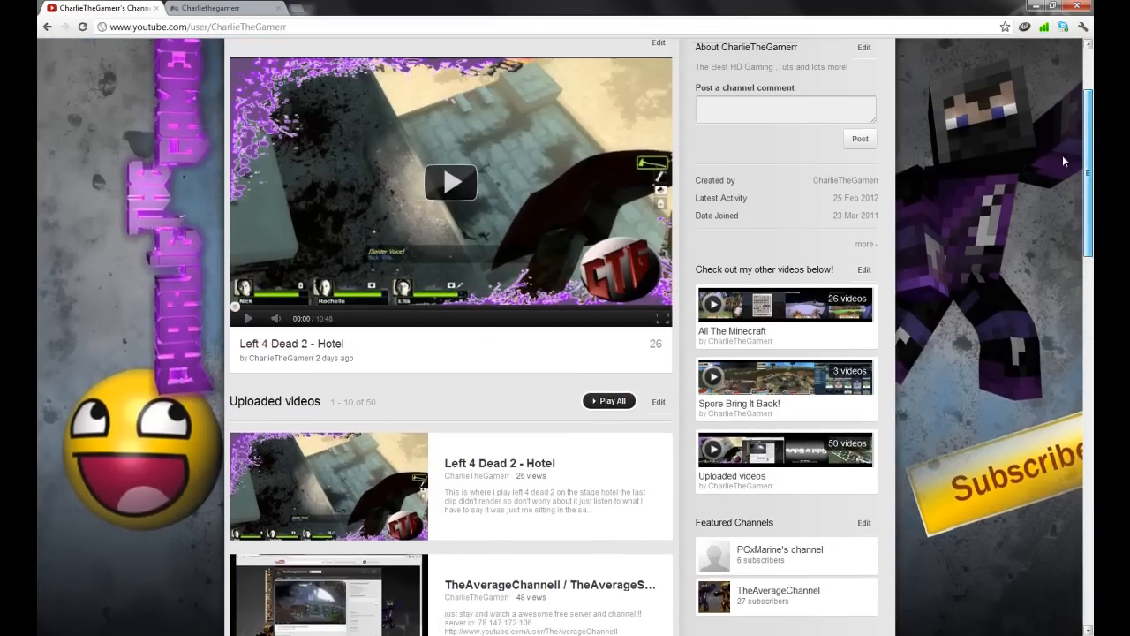
pyautogui.scroll(3)
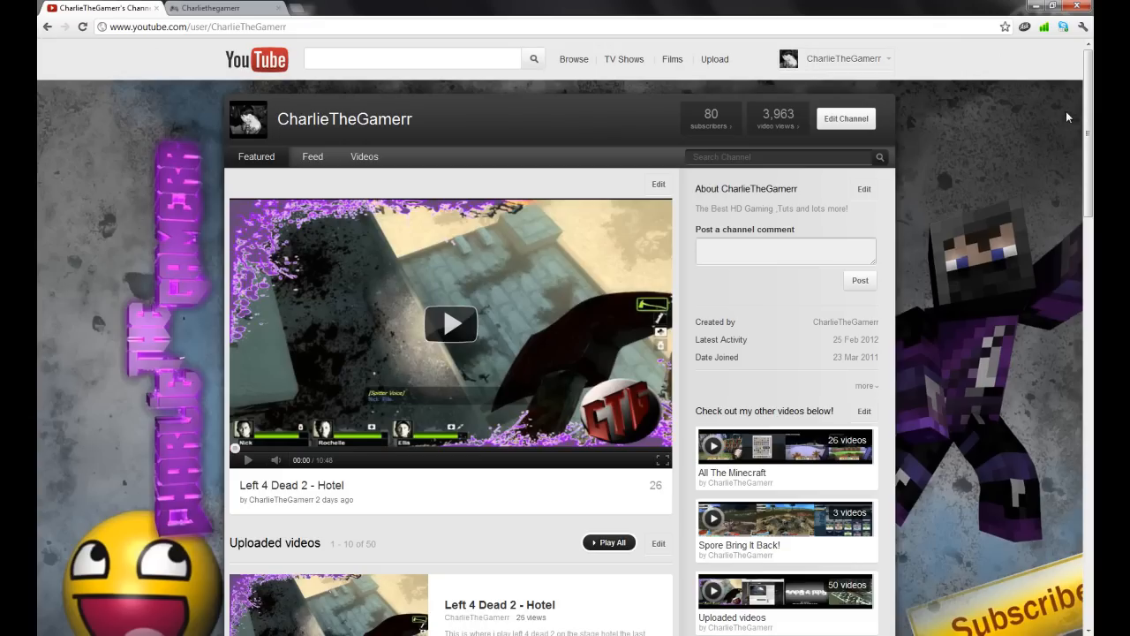
pyautogui.moveTo(707, 141)
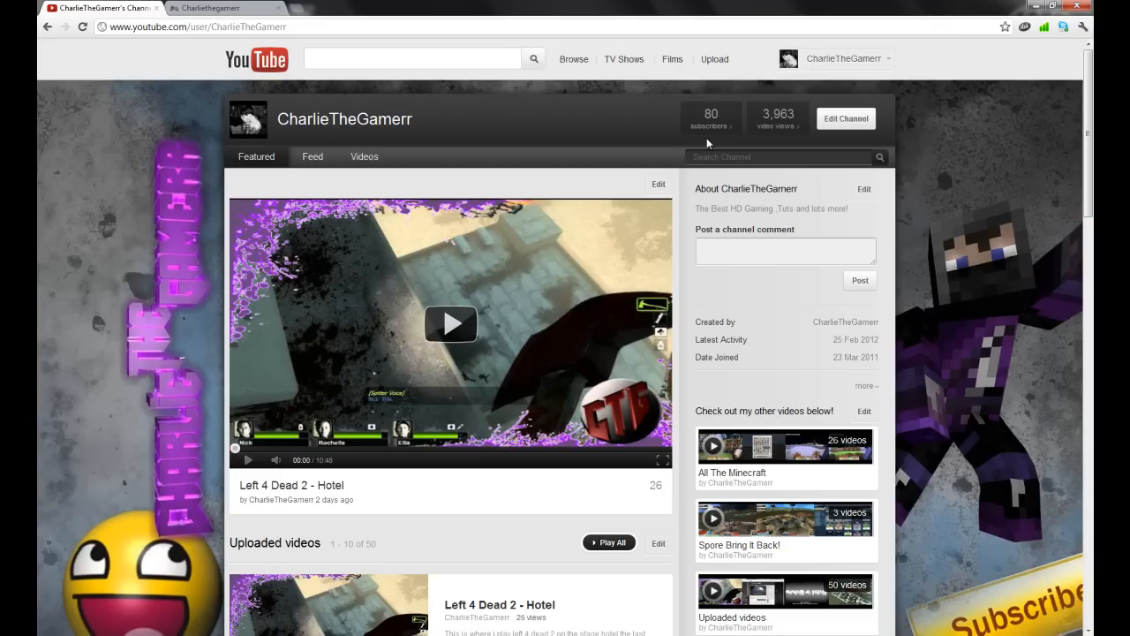
pyautogui.moveTo(880, 79)
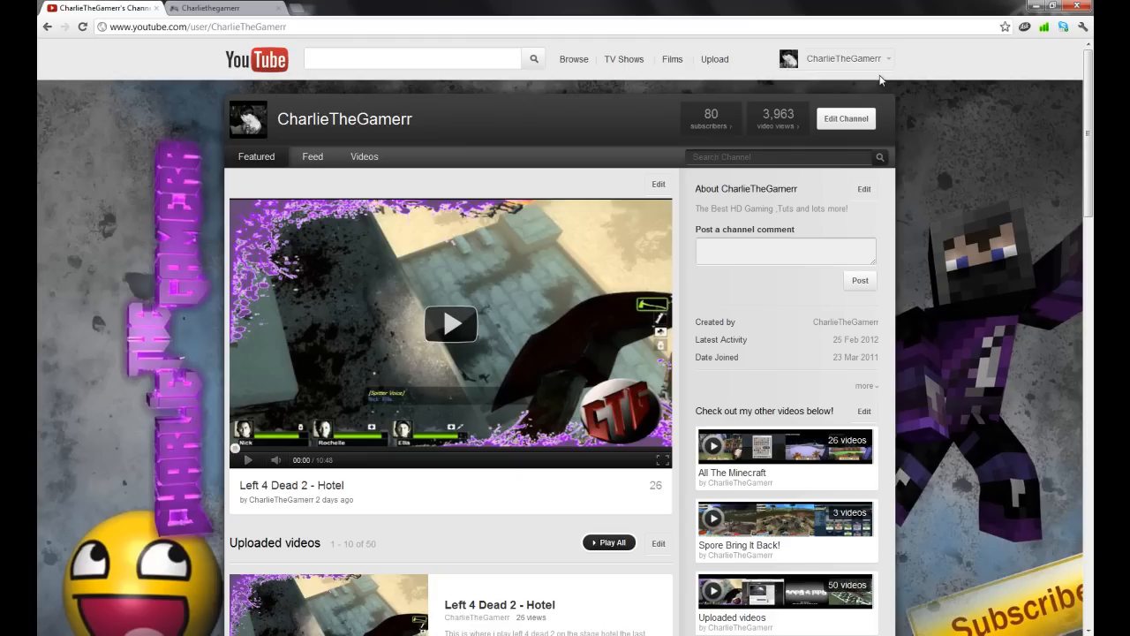
pyautogui.moveTo(1072, 92)
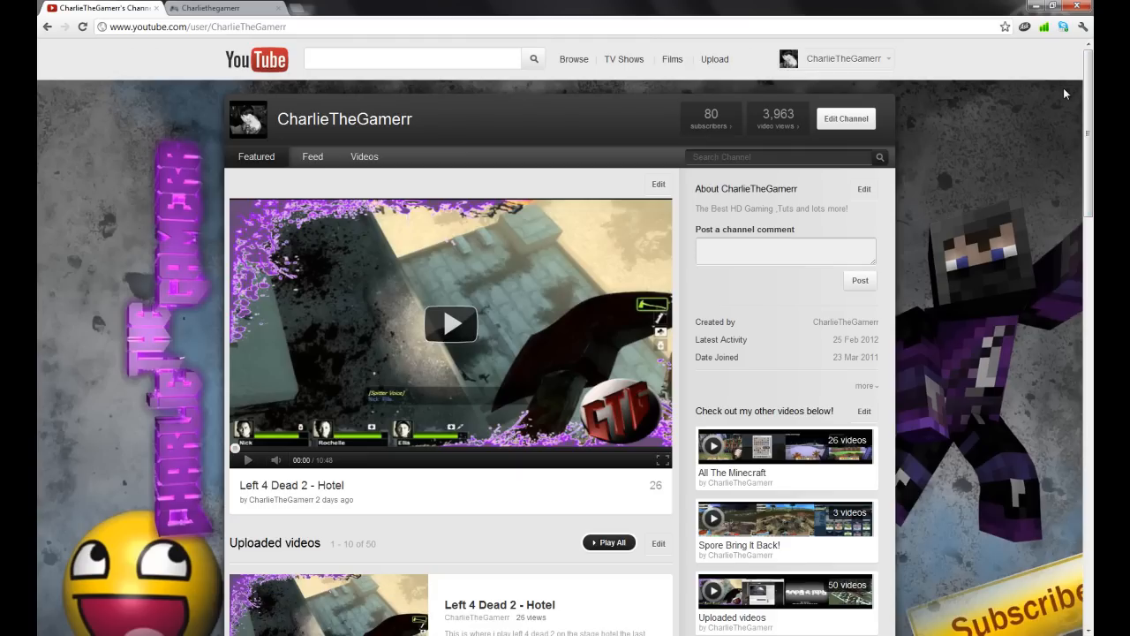
pyautogui.moveTo(941, 174)
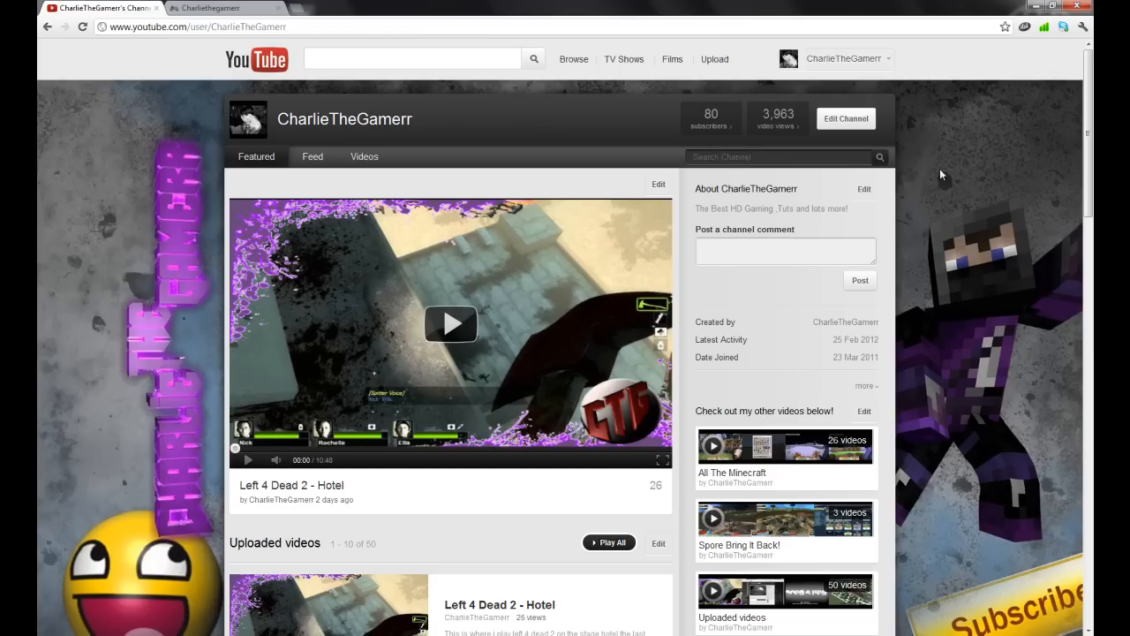
pyautogui.moveTo(905, 211)
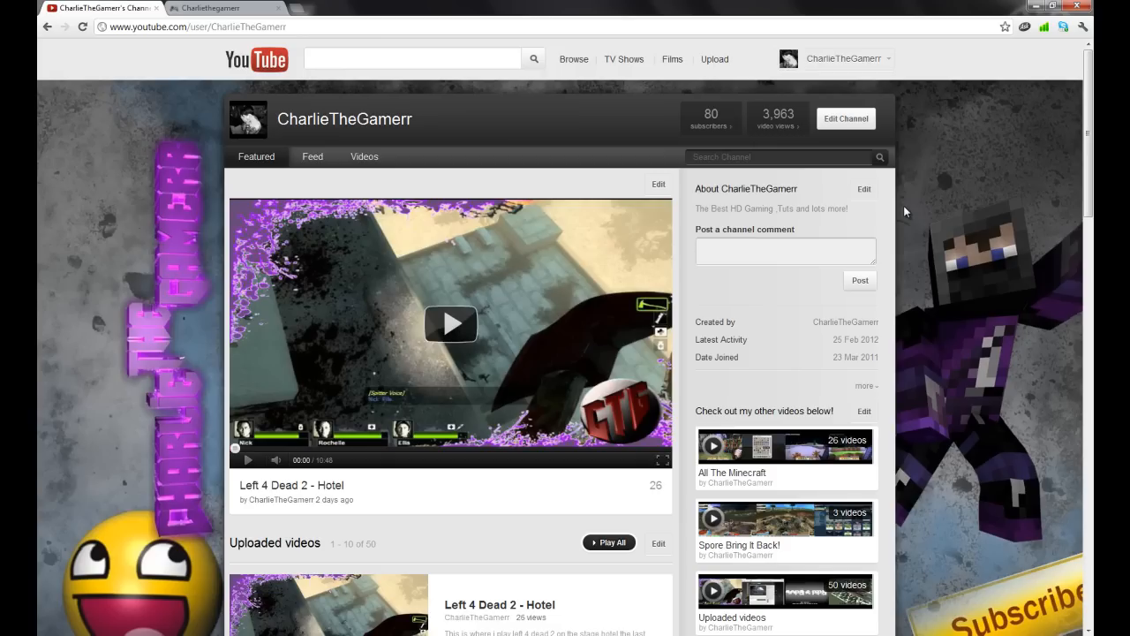
pyautogui.moveTo(618, 289)
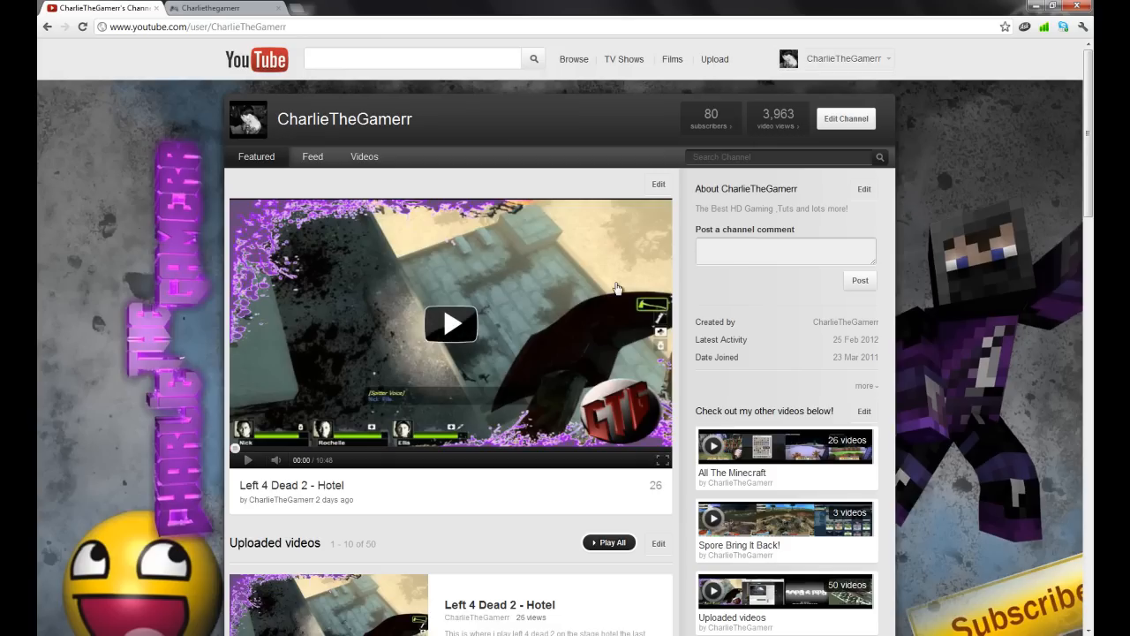
pyautogui.moveTo(529, 305)
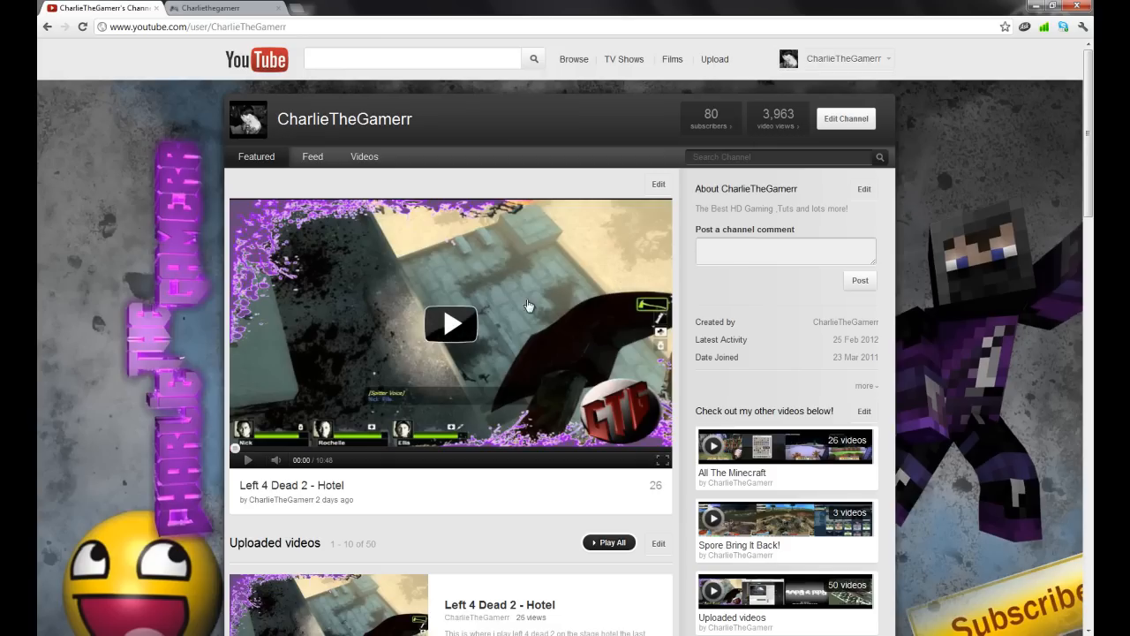
# Open TheAverageChannel from Featured Channels and view its Featured tab
pyautogui.scroll(-3)
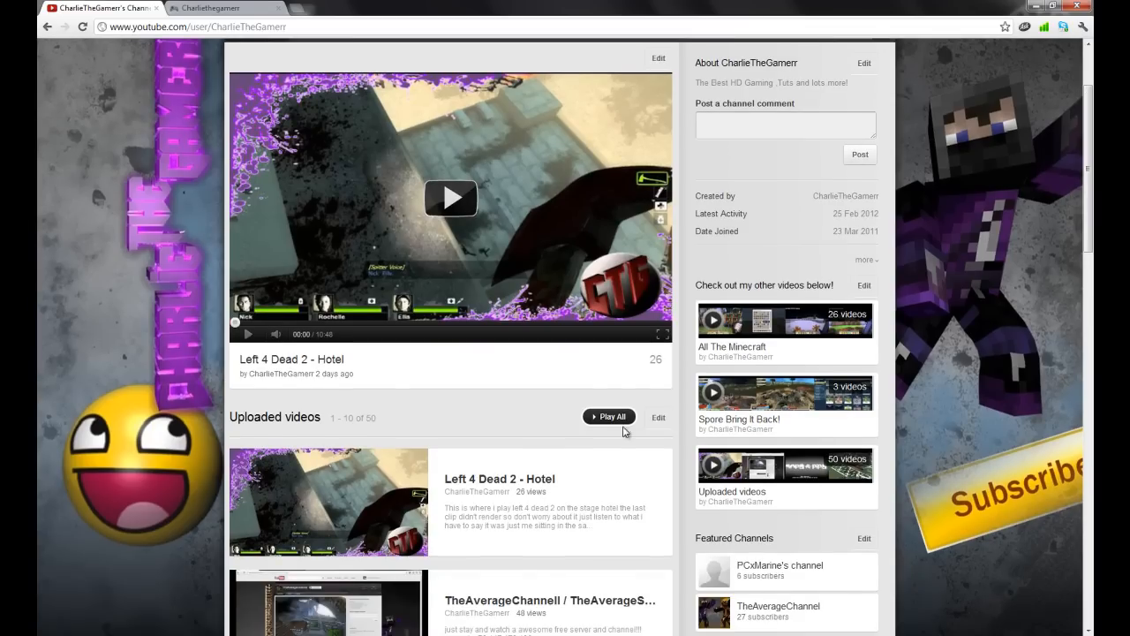
pyautogui.scroll(-3)
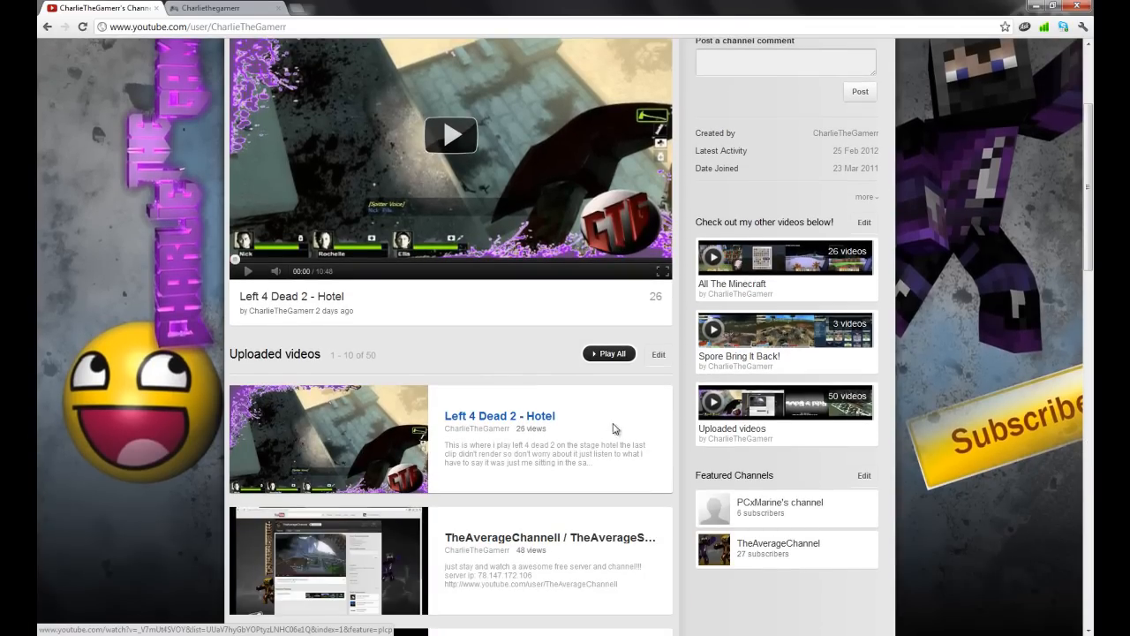
pyautogui.scroll(3)
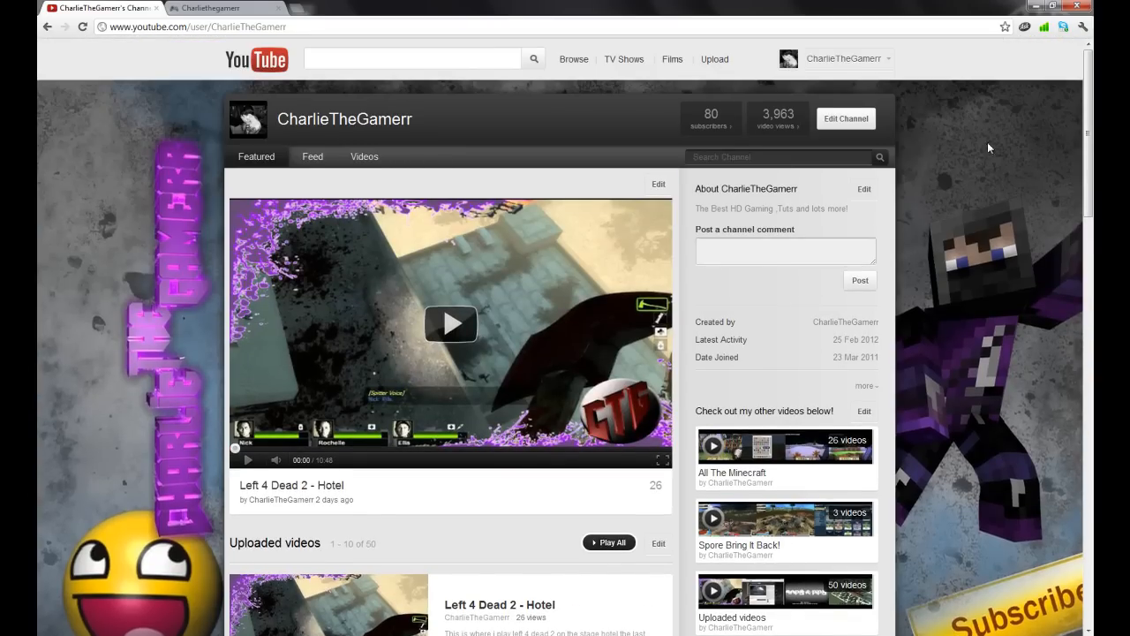
pyautogui.scroll(-3)
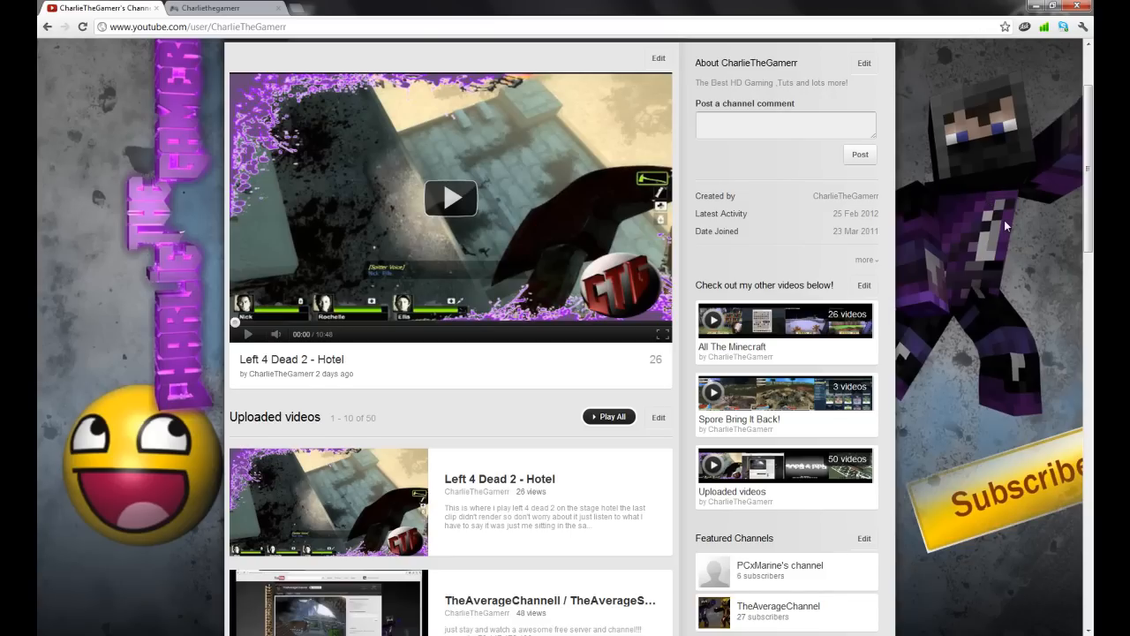
pyautogui.scroll(-3)
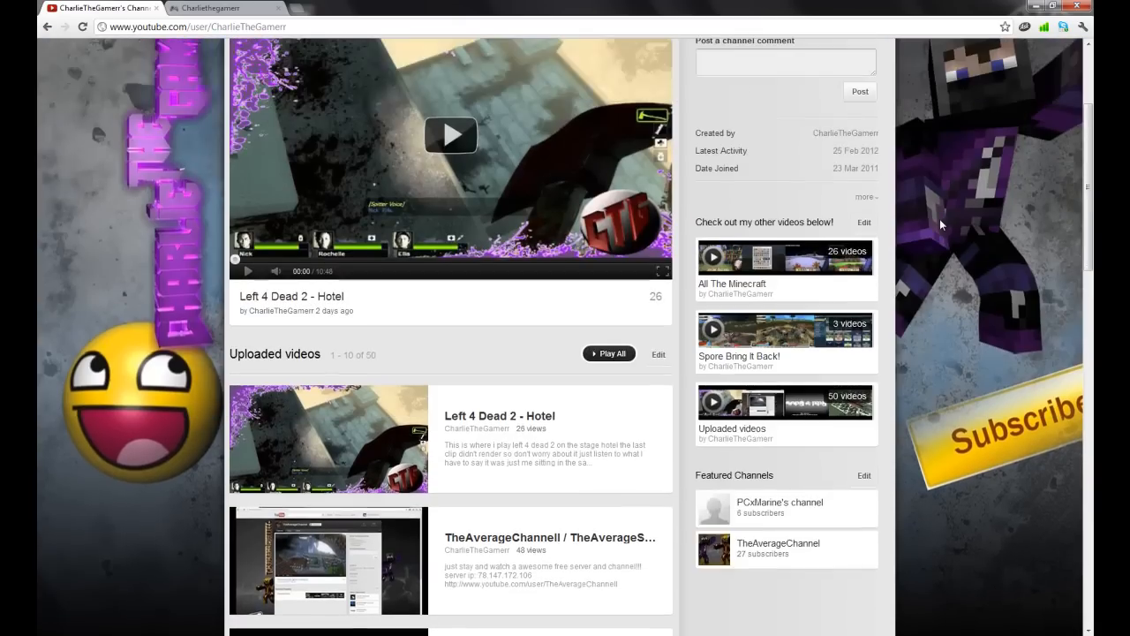
pyautogui.moveTo(636, 443)
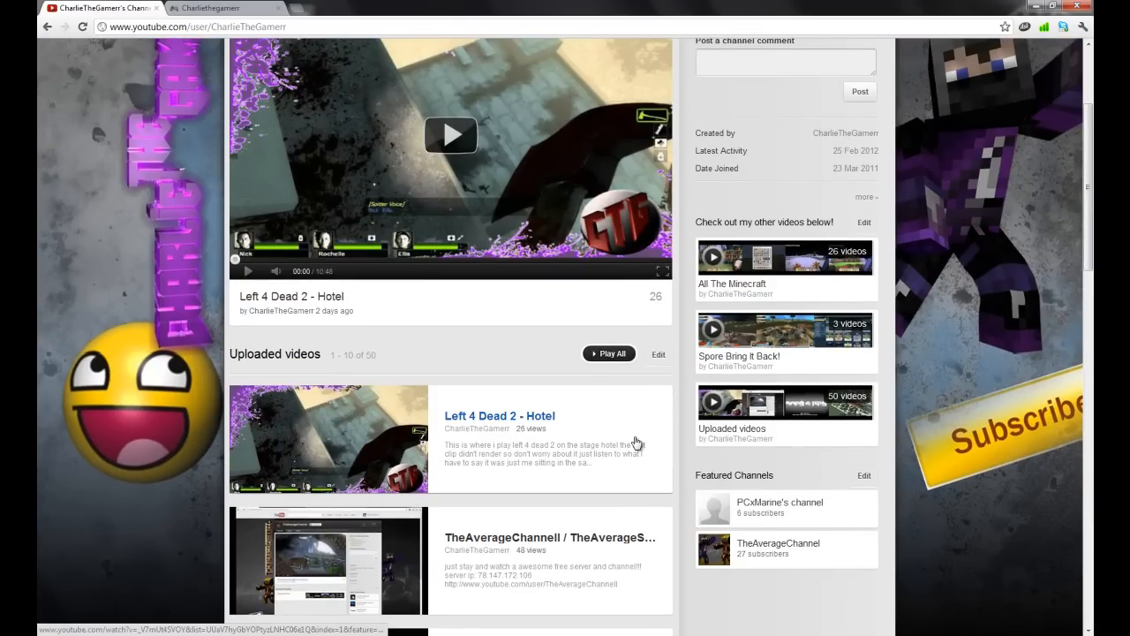
pyautogui.scroll(-3)
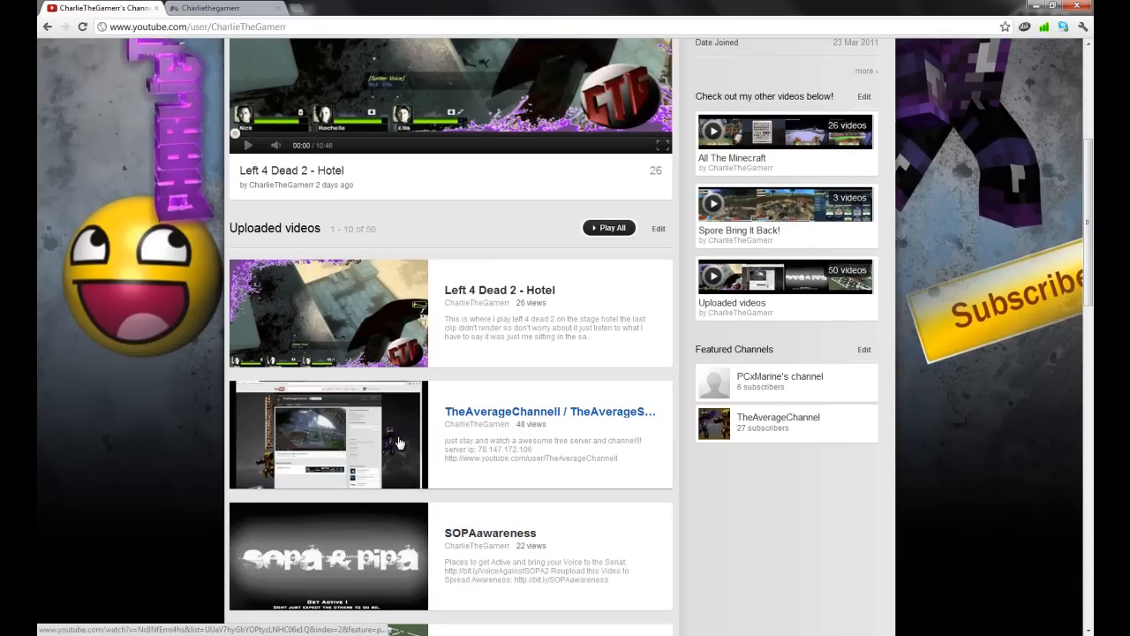
pyautogui.moveTo(327, 453)
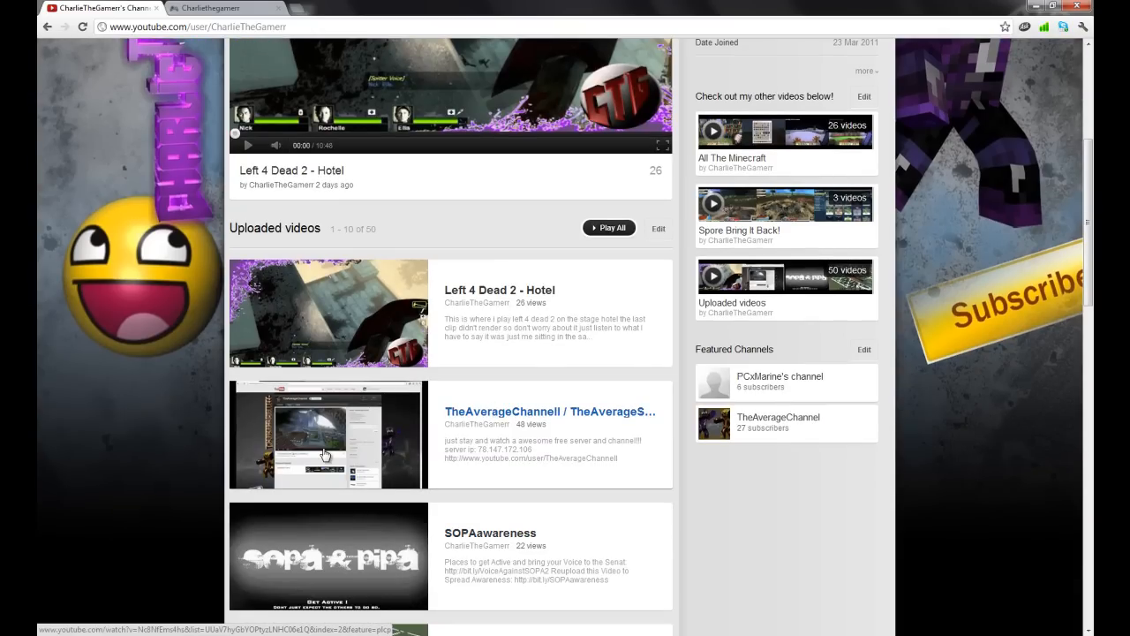
pyautogui.moveTo(484, 400)
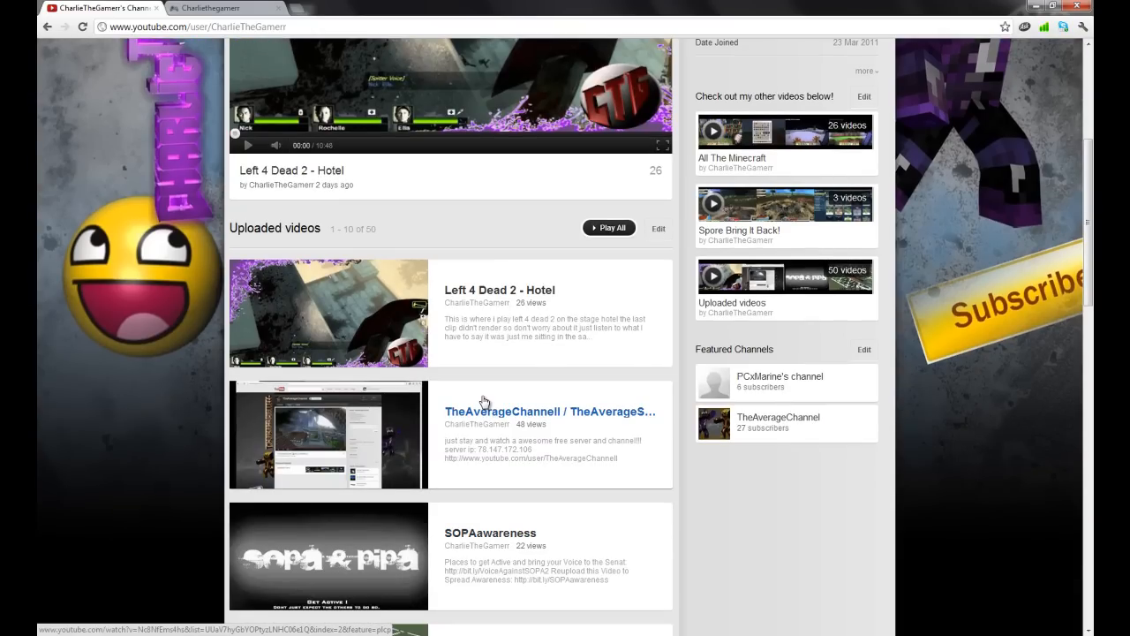
pyautogui.moveTo(342, 453)
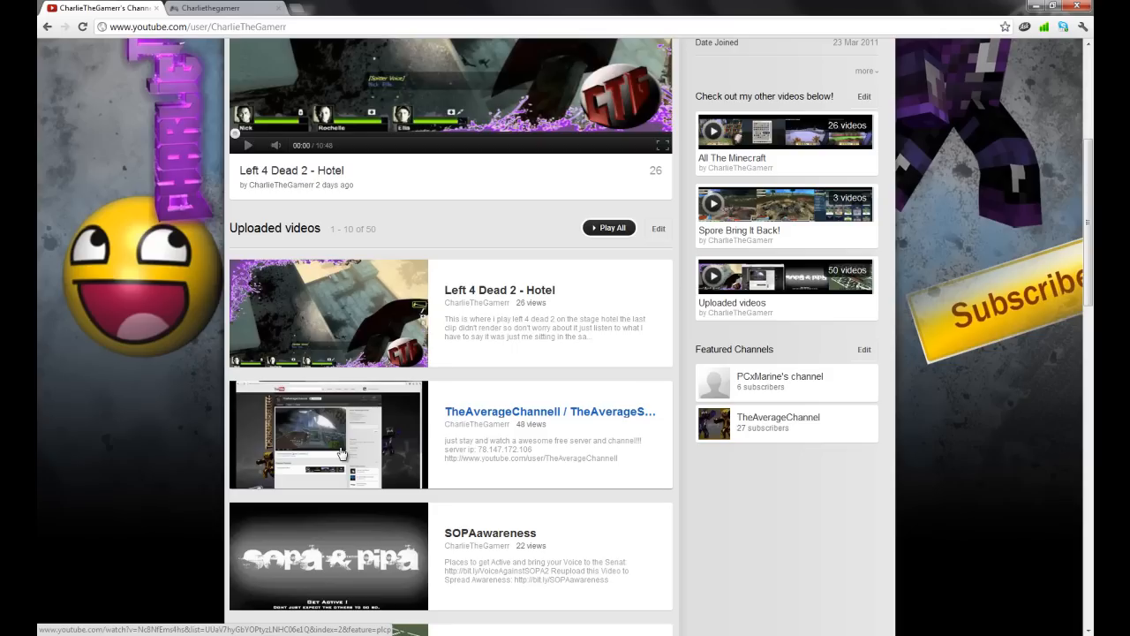
pyautogui.moveTo(376, 442)
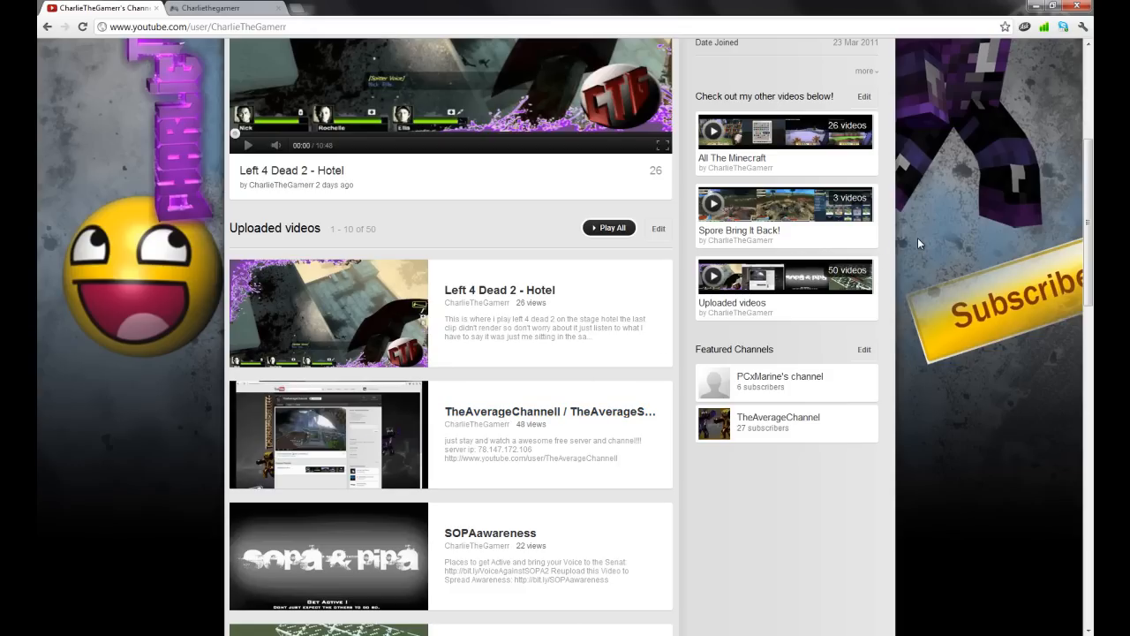
pyautogui.scroll(-3)
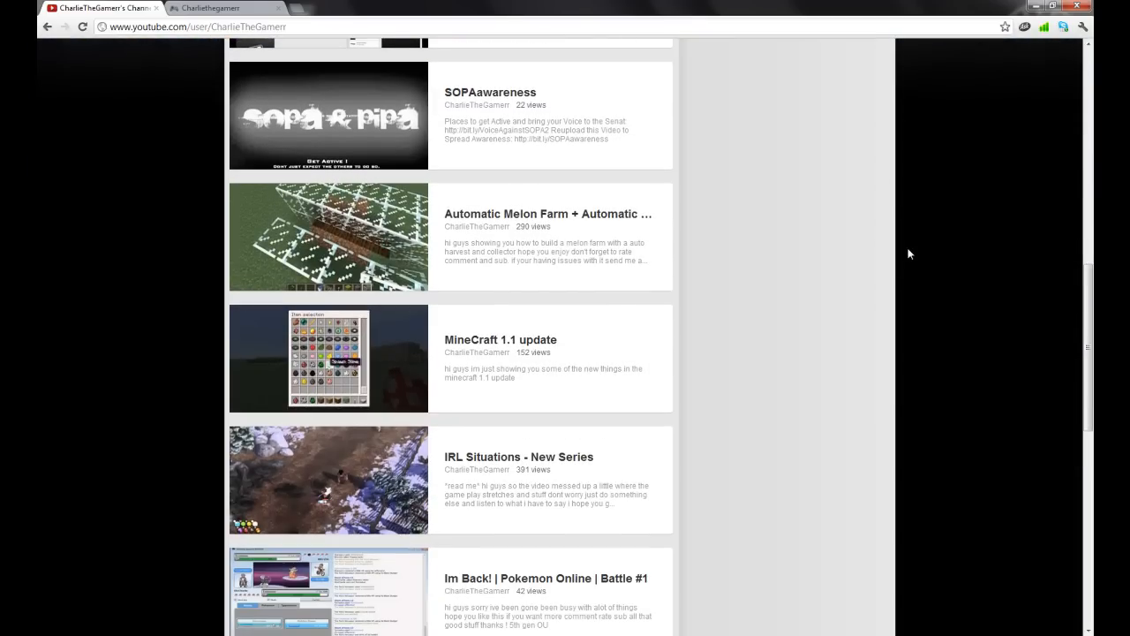
pyautogui.scroll(3)
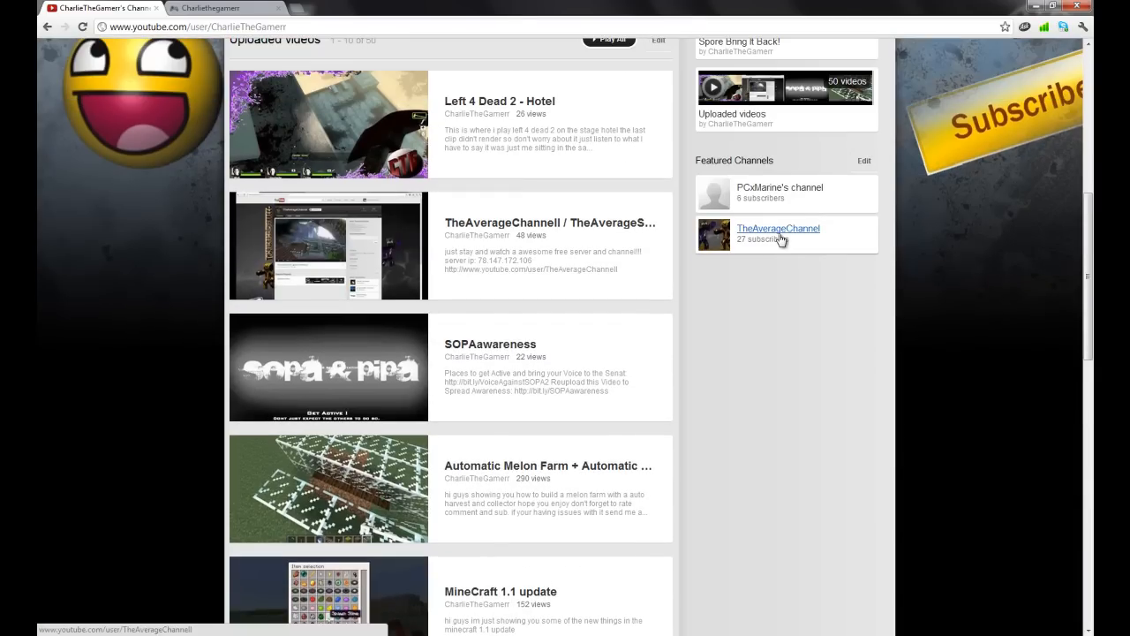
pyautogui.click(778, 229)
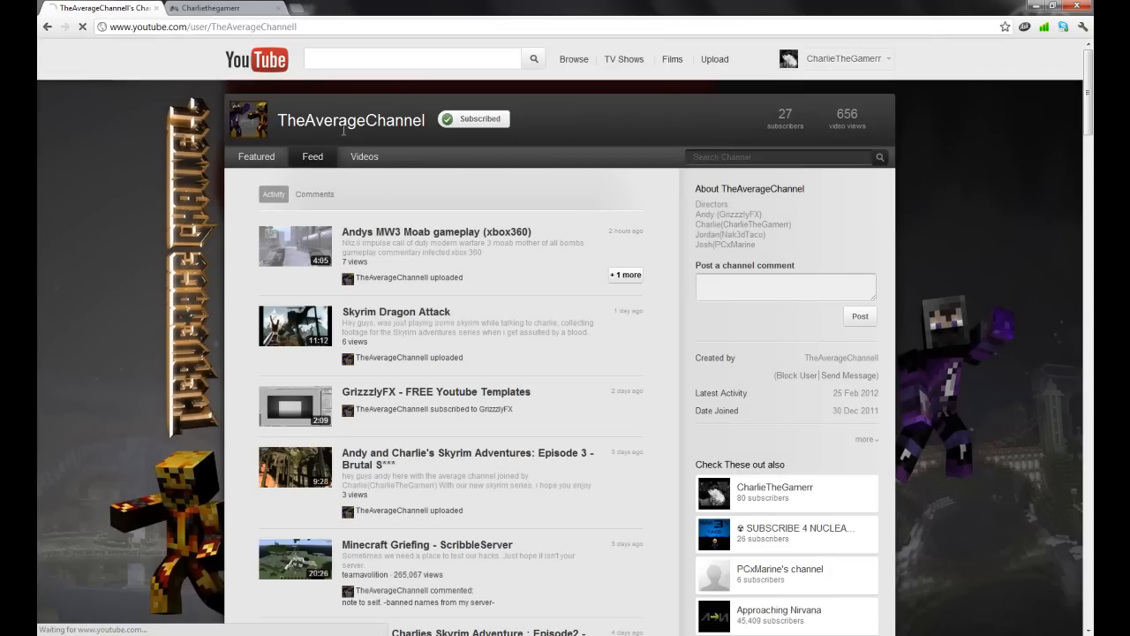
pyautogui.click(256, 156)
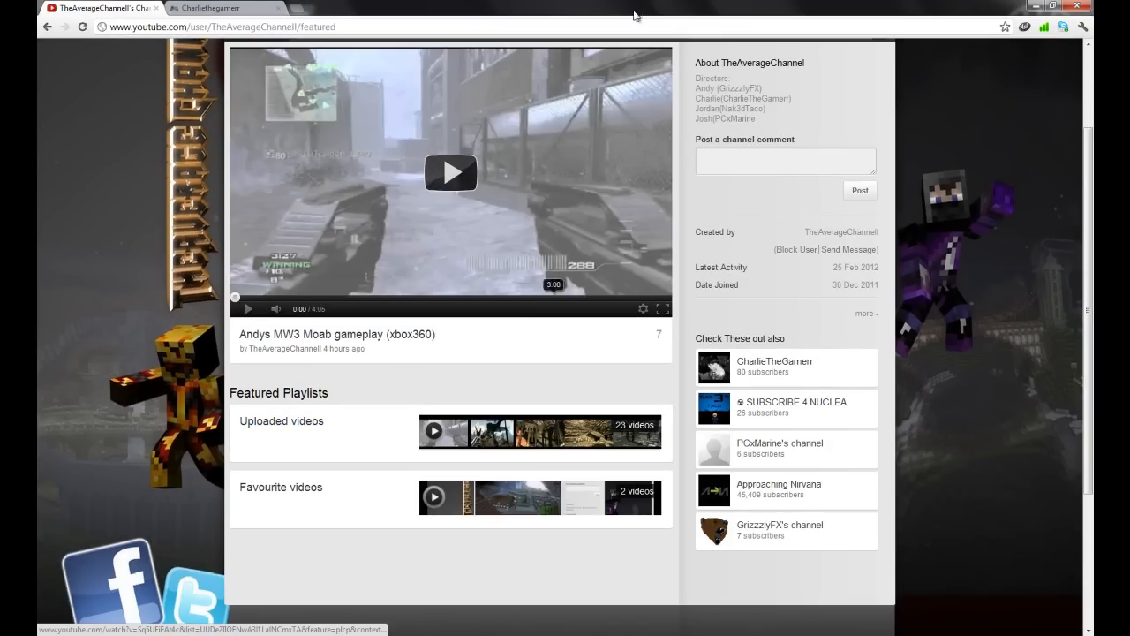
pyautogui.moveTo(670, 286)
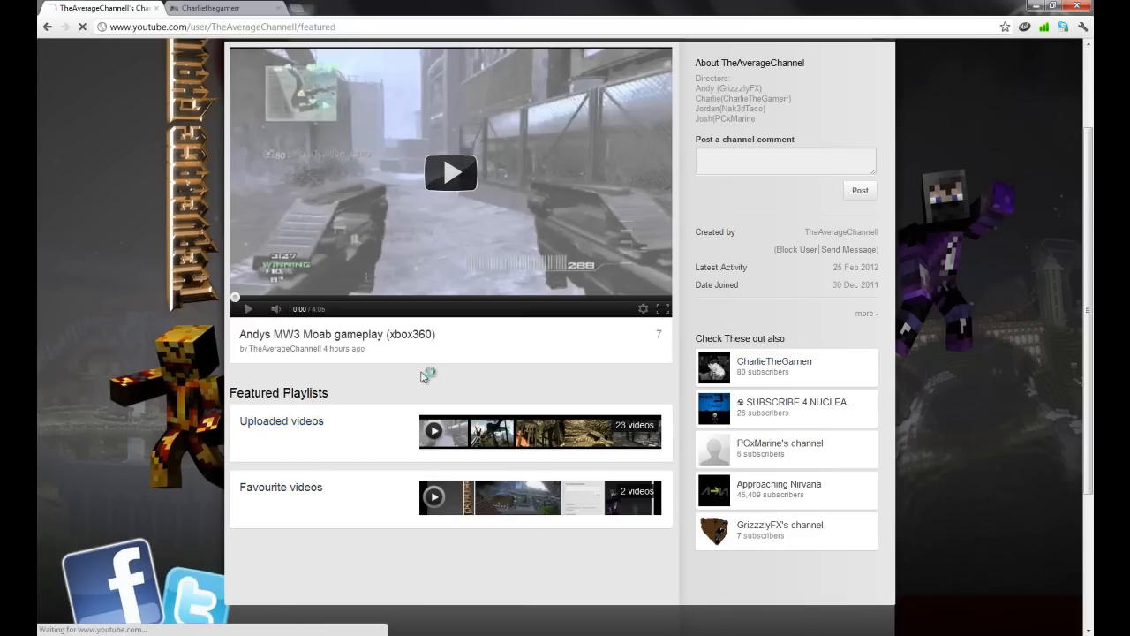
# Open TheAverageChannel's Uploaded videos playlist and scroll through its 23 videos
pyautogui.click(281, 420)
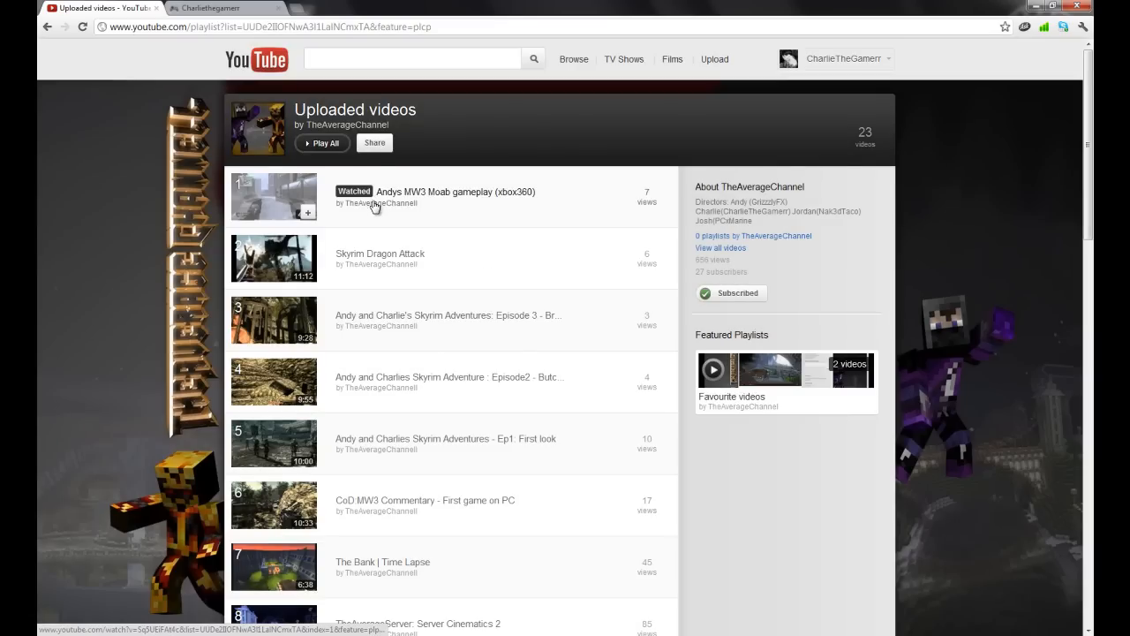
pyautogui.scroll(-3)
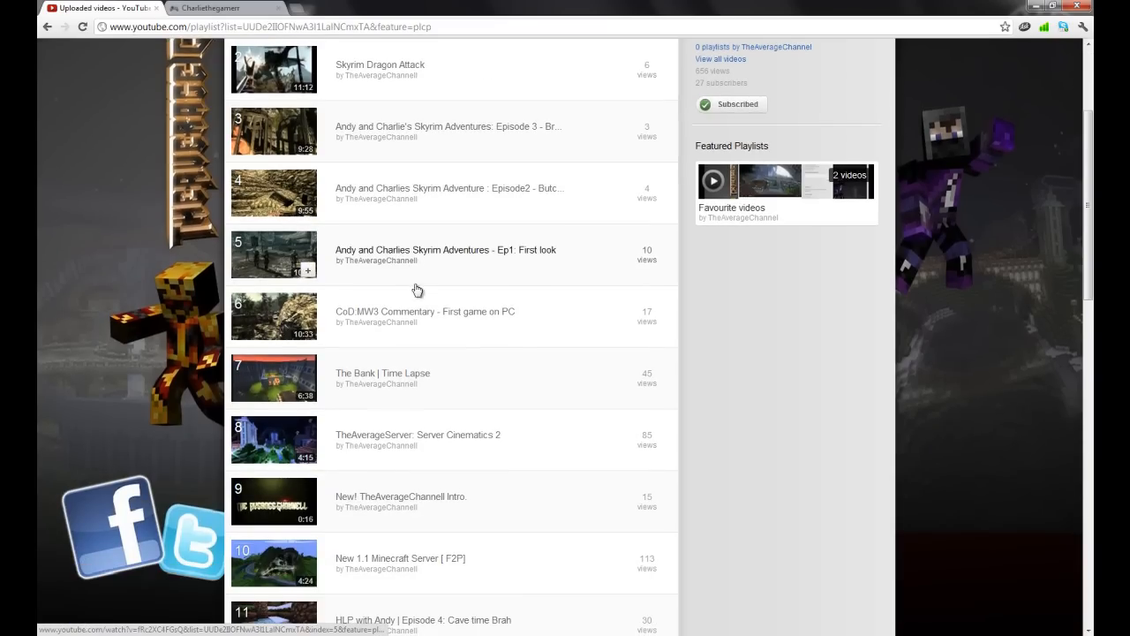
pyautogui.moveTo(398, 448)
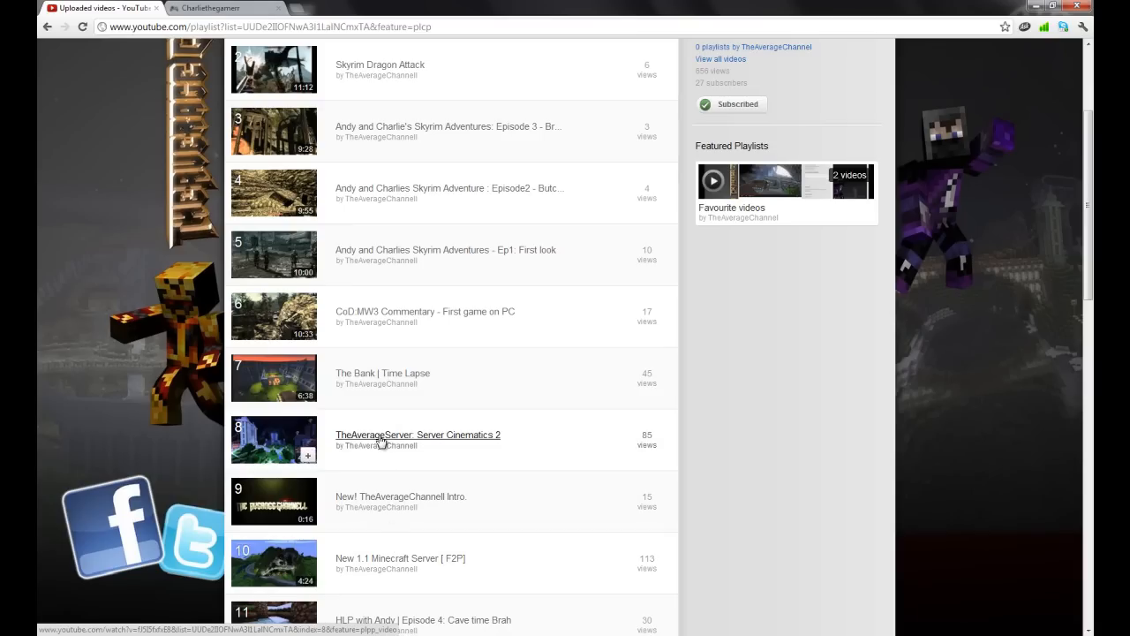
# Play Server Cinematics 2 from the playlist and adjust its volume
pyautogui.click(418, 435)
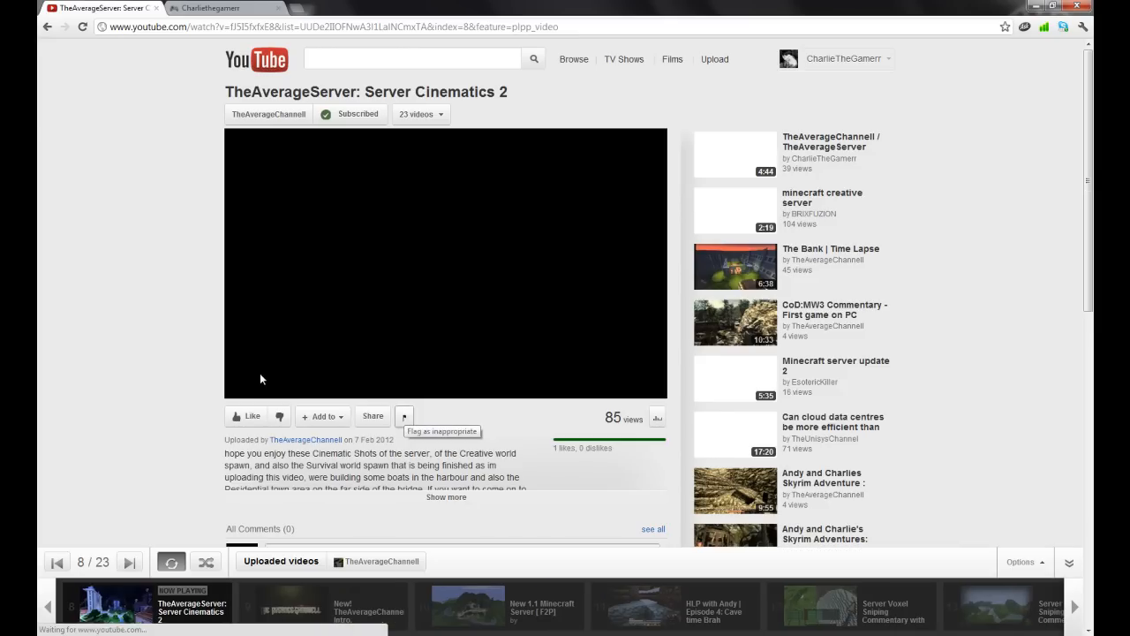
pyautogui.click(446, 263)
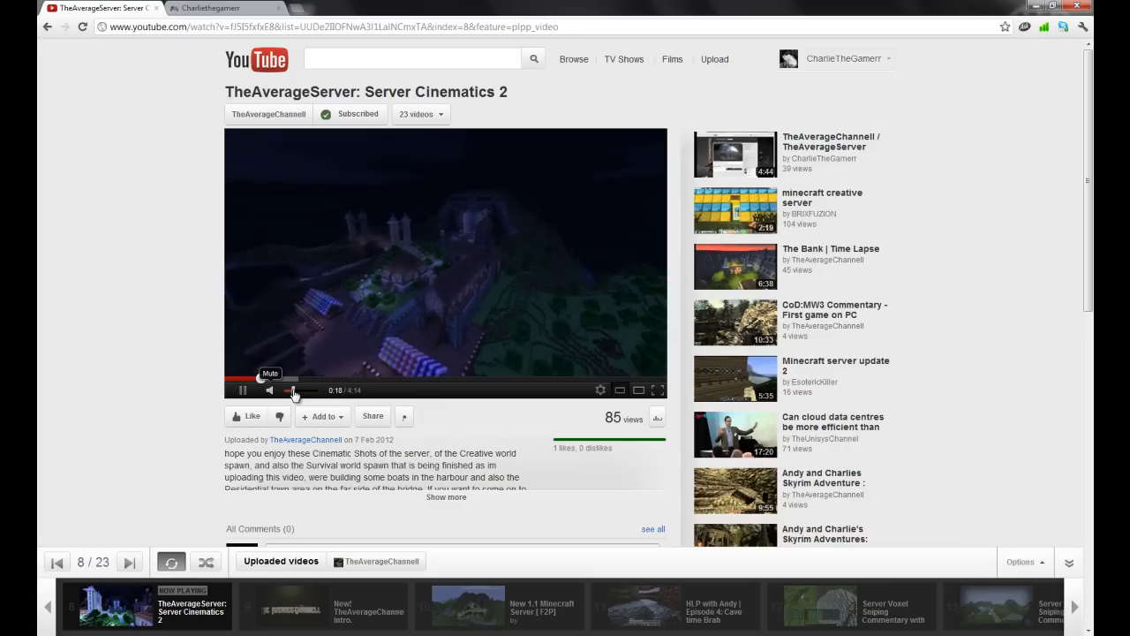
pyautogui.click(294, 378)
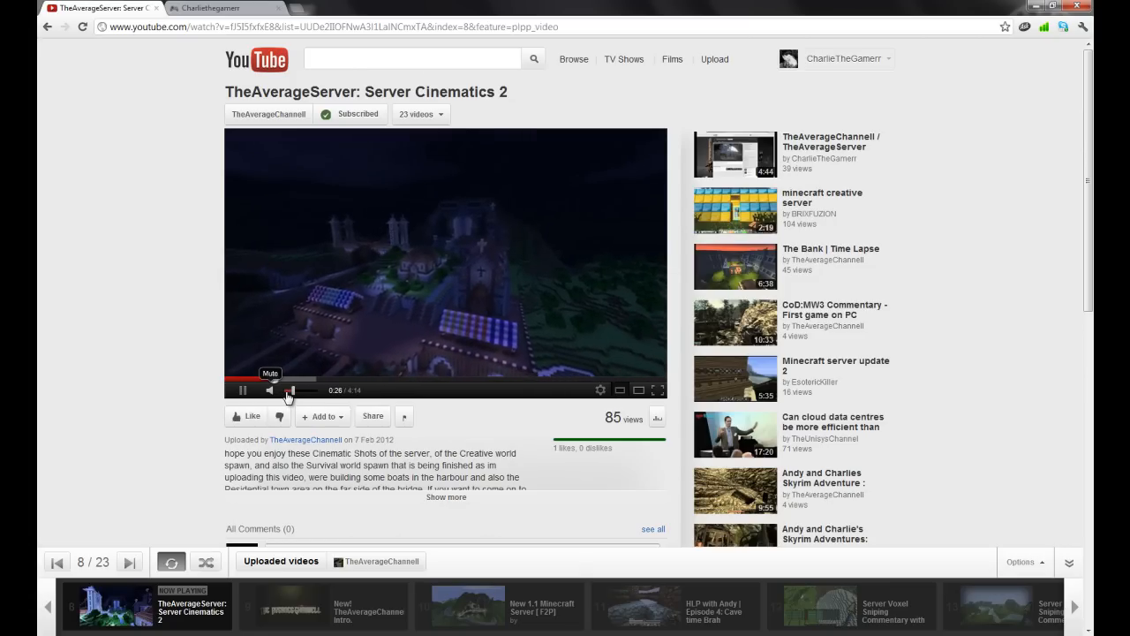
pyautogui.moveTo(344, 366)
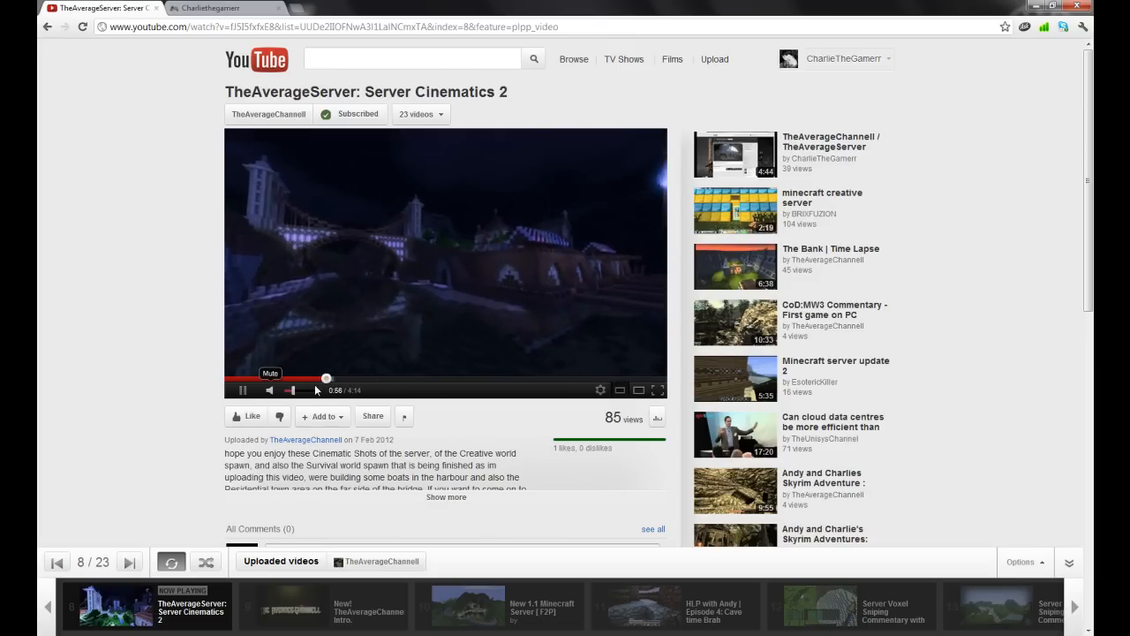
# Skip the video ahead to about 2:43, then go to My Channel
pyautogui.click(438, 380)
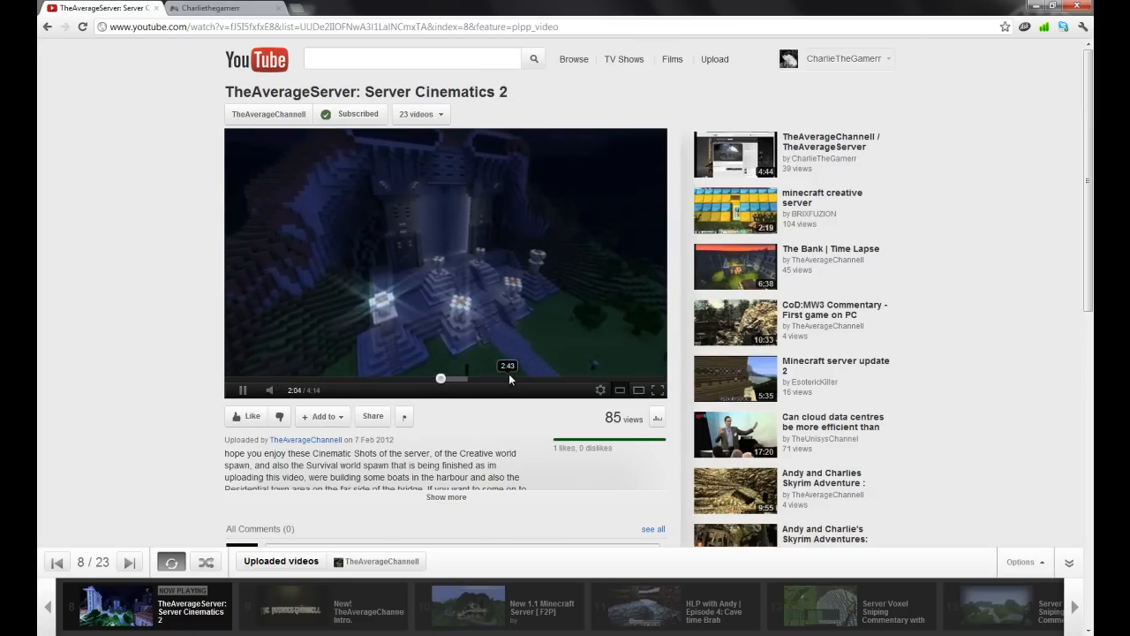
pyautogui.click(510, 378)
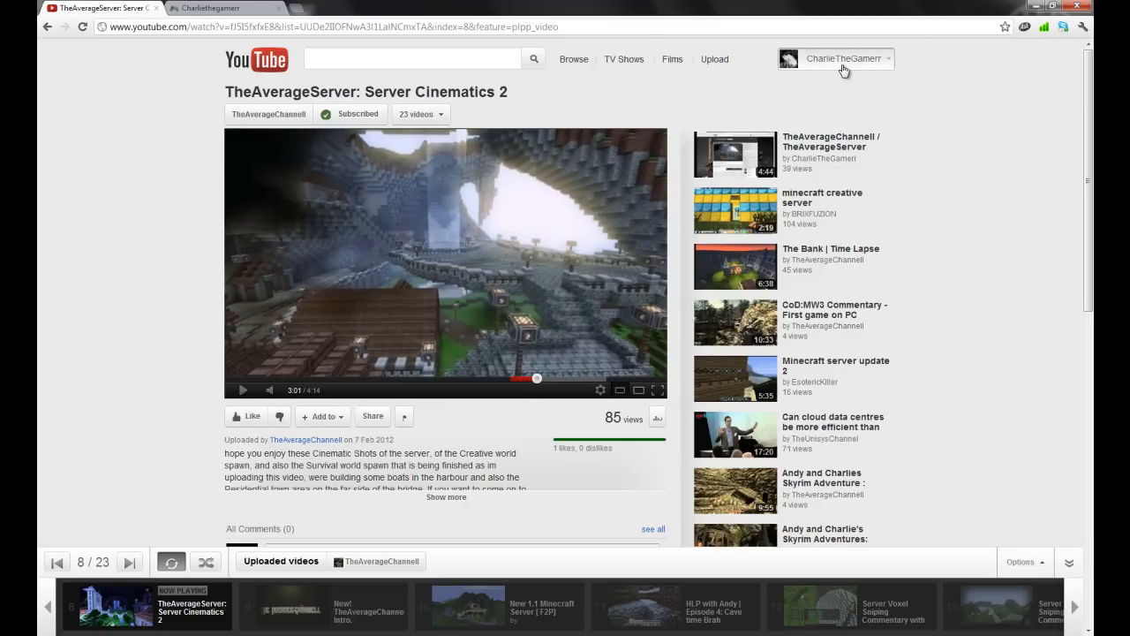
pyautogui.click(843, 58)
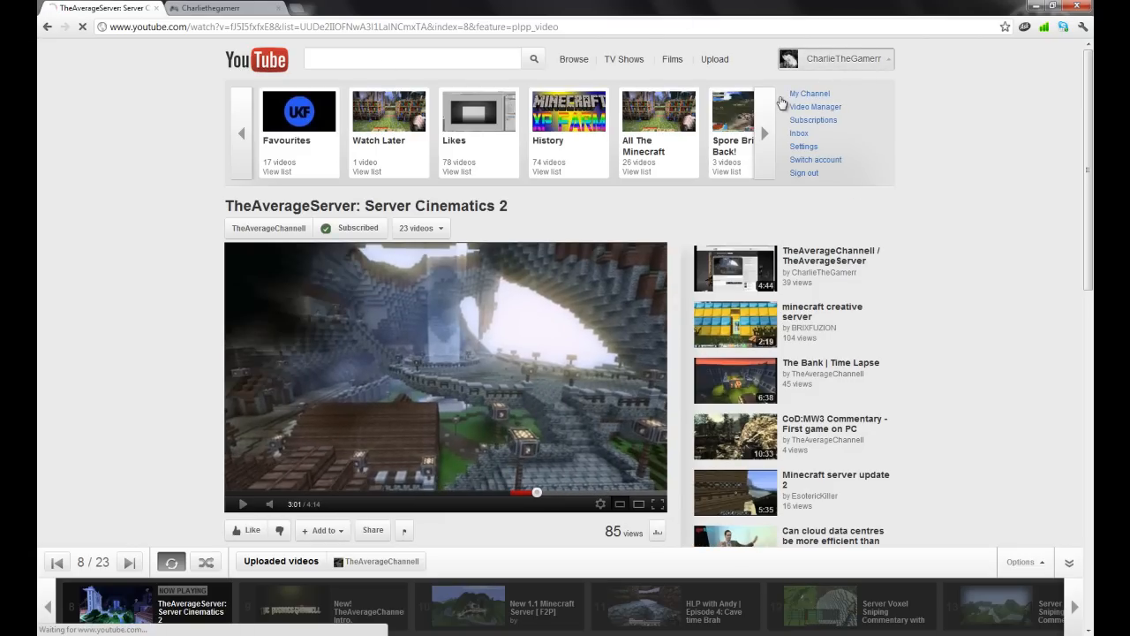
pyautogui.click(212, 8)
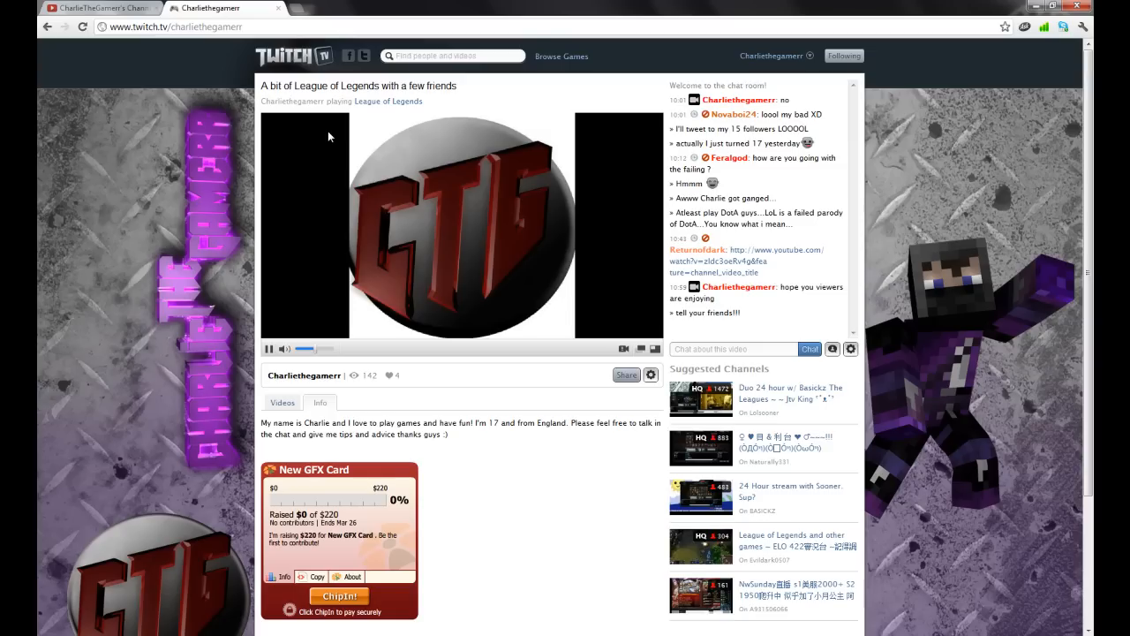
pyautogui.moveTo(600, 210)
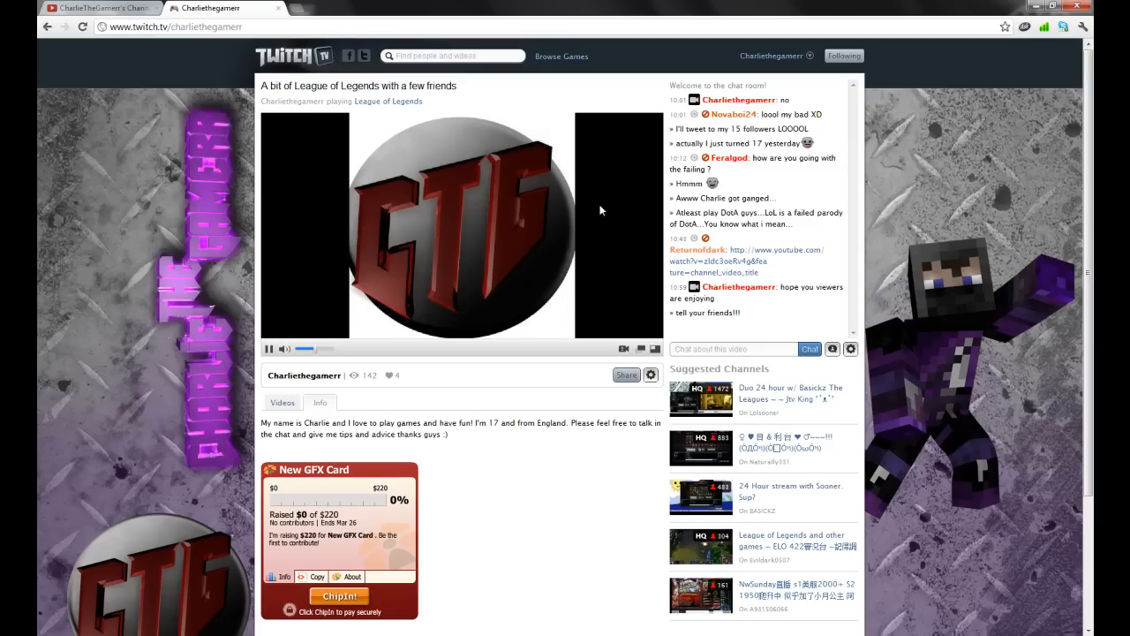
pyautogui.moveTo(951, 149)
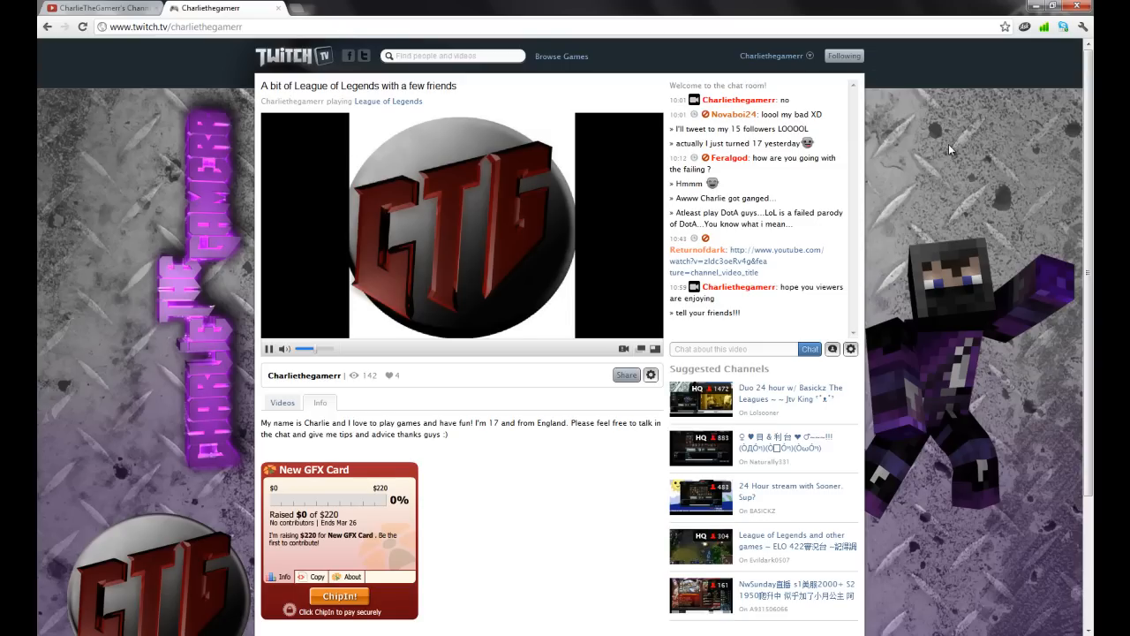
pyautogui.moveTo(100, 7)
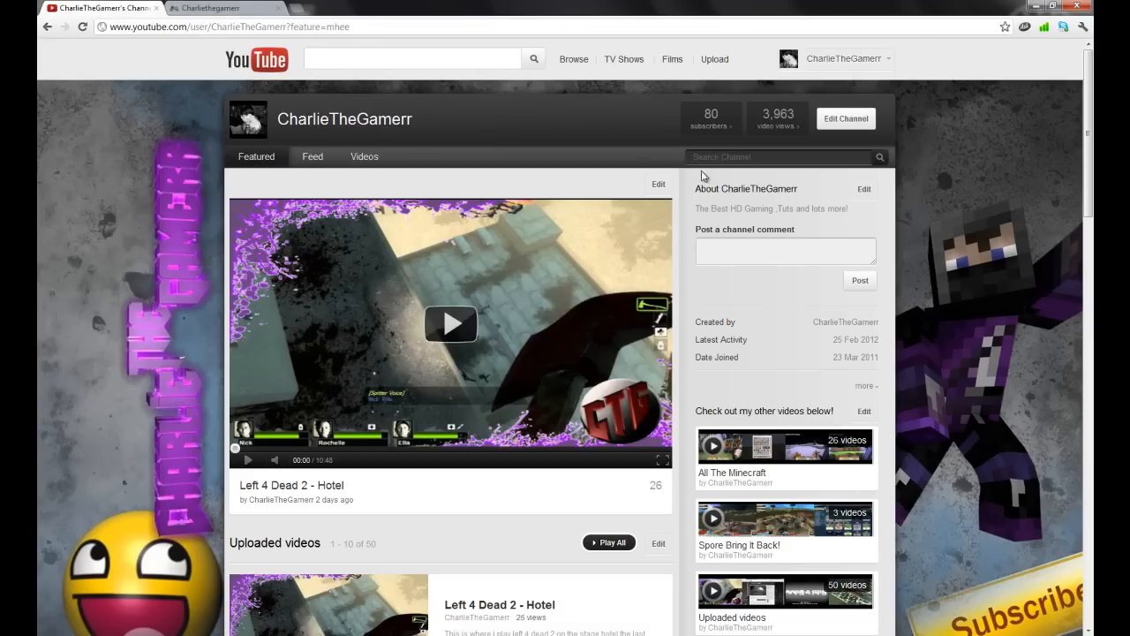
pyautogui.moveTo(702, 177)
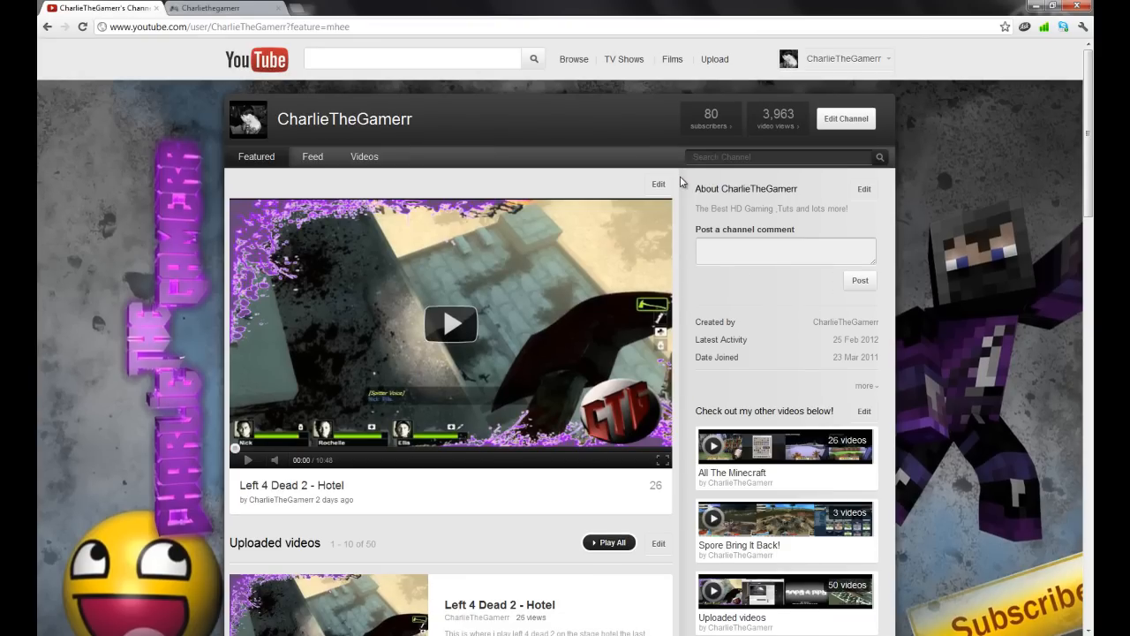
# Scroll CharlieTheGamerr's channel page past the featured Left 4 Dead 2 - Hotel video
pyautogui.scroll(-3)
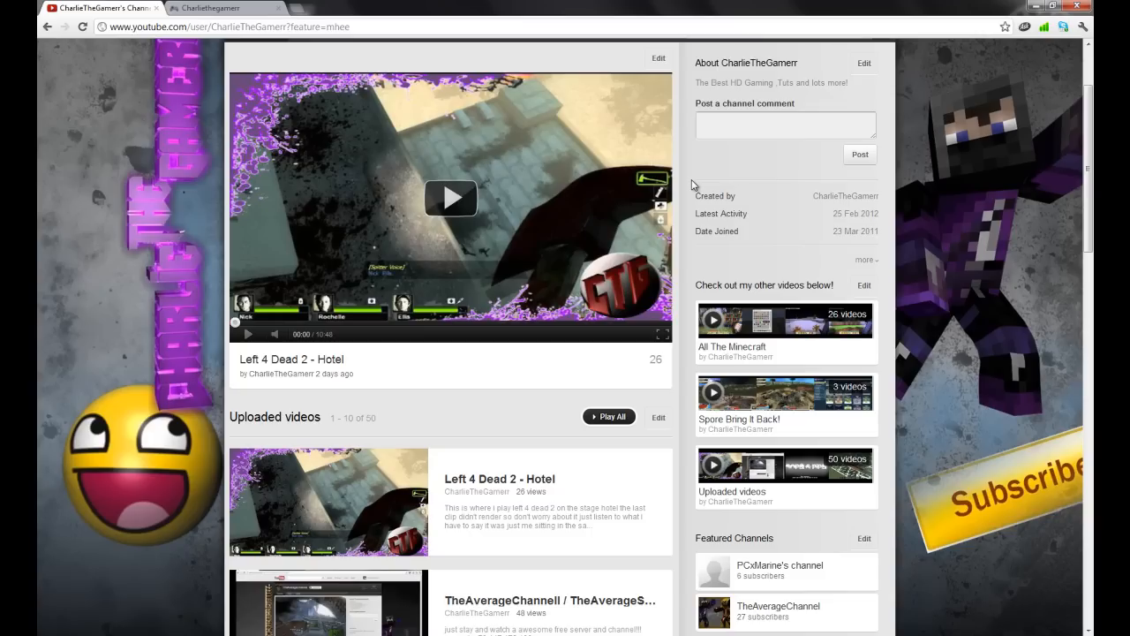
pyautogui.scroll(3)
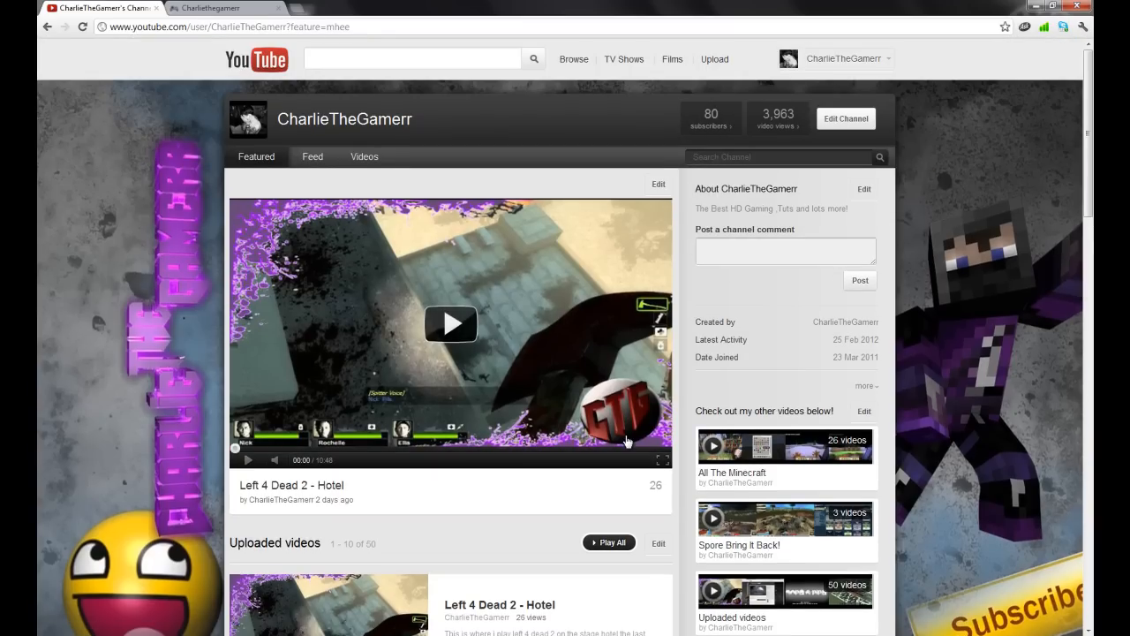
pyautogui.scroll(-3)
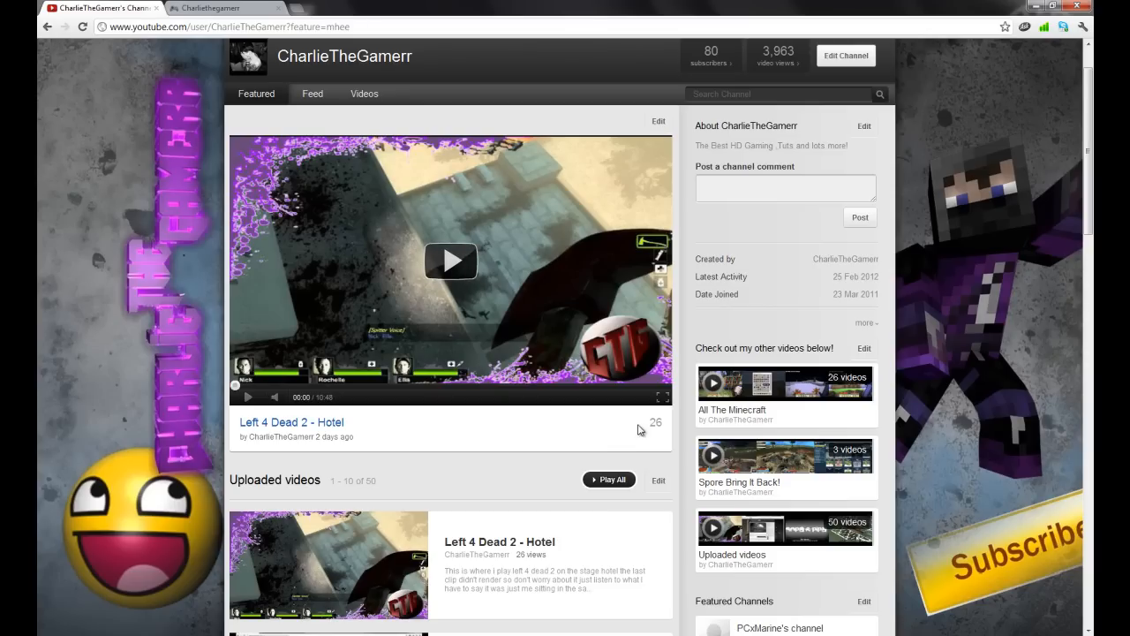